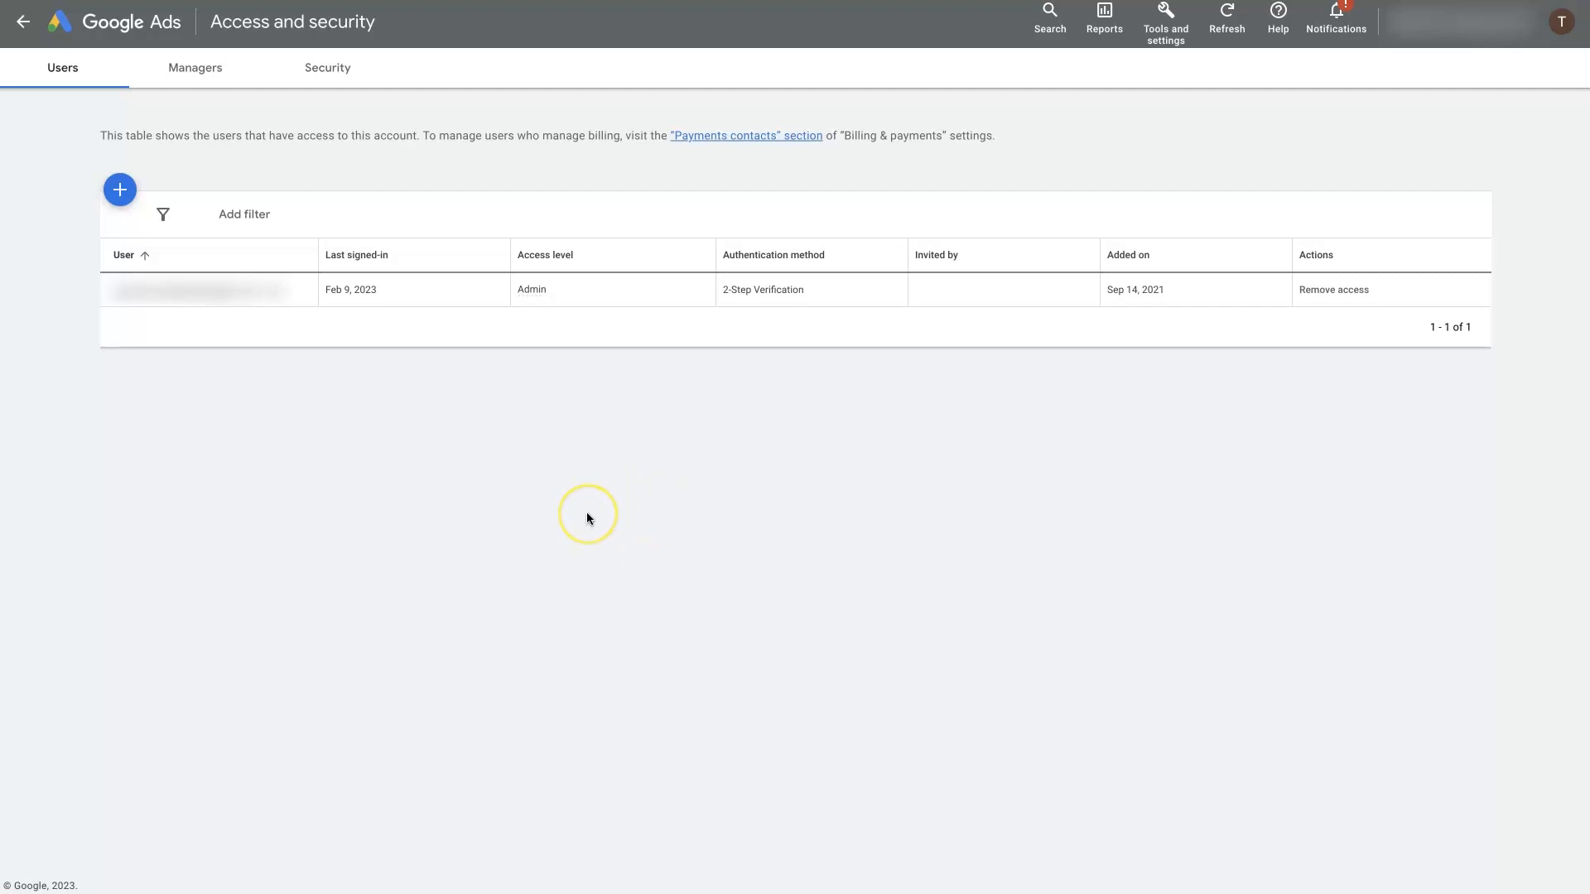
mouse_move(1067, 407)
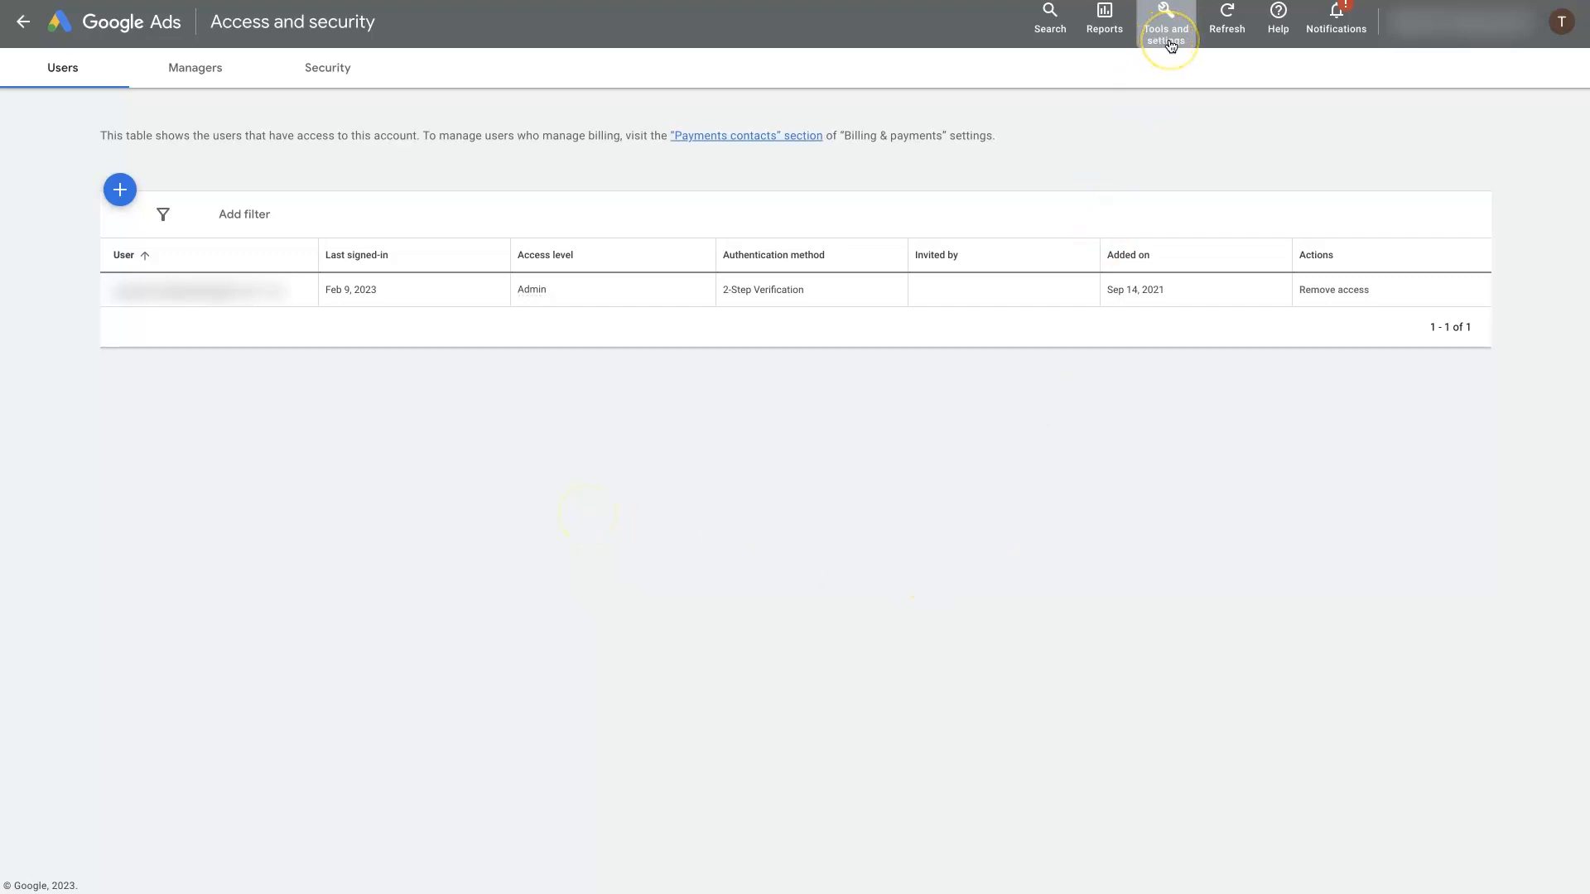
- Open Access and security from the Tools and settings menu to list account users
left_click(1166, 20)
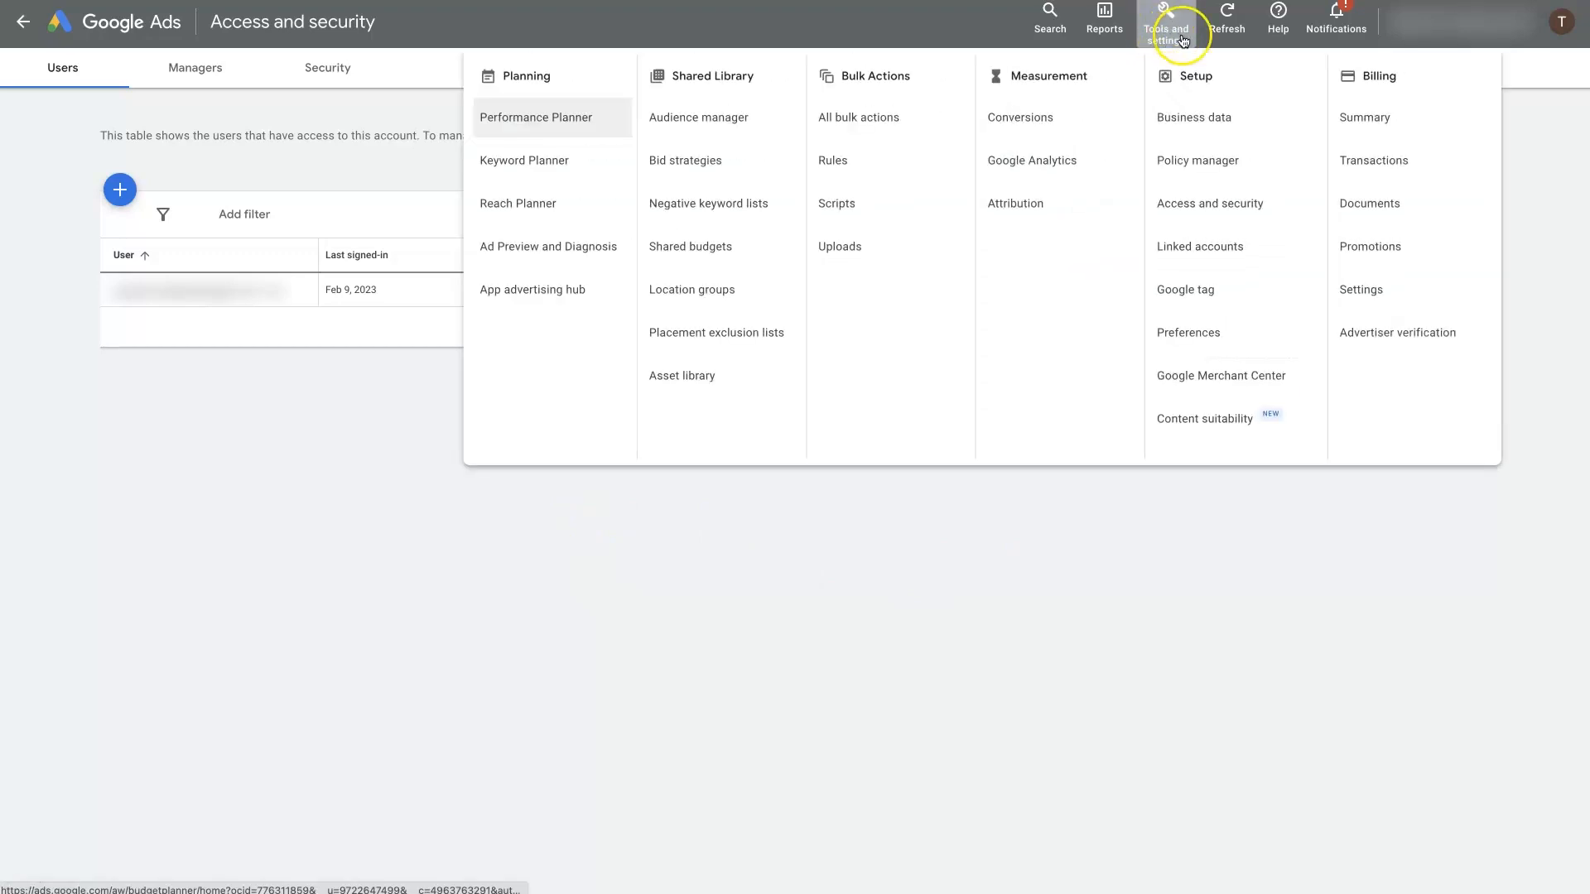
mouse_move(1197, 160)
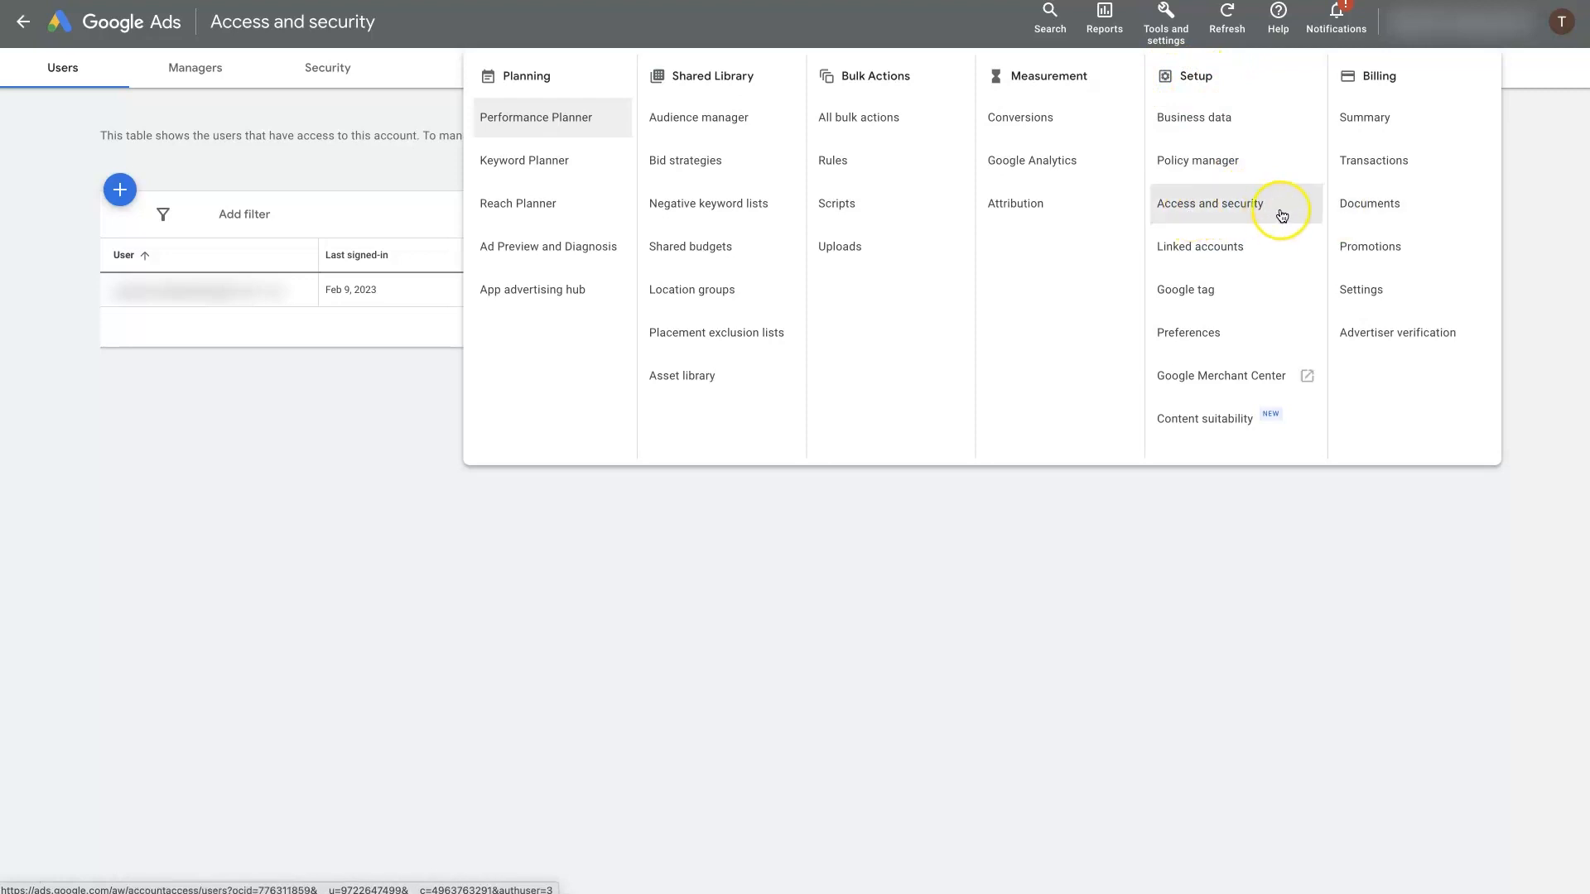
left_click(1209, 203)
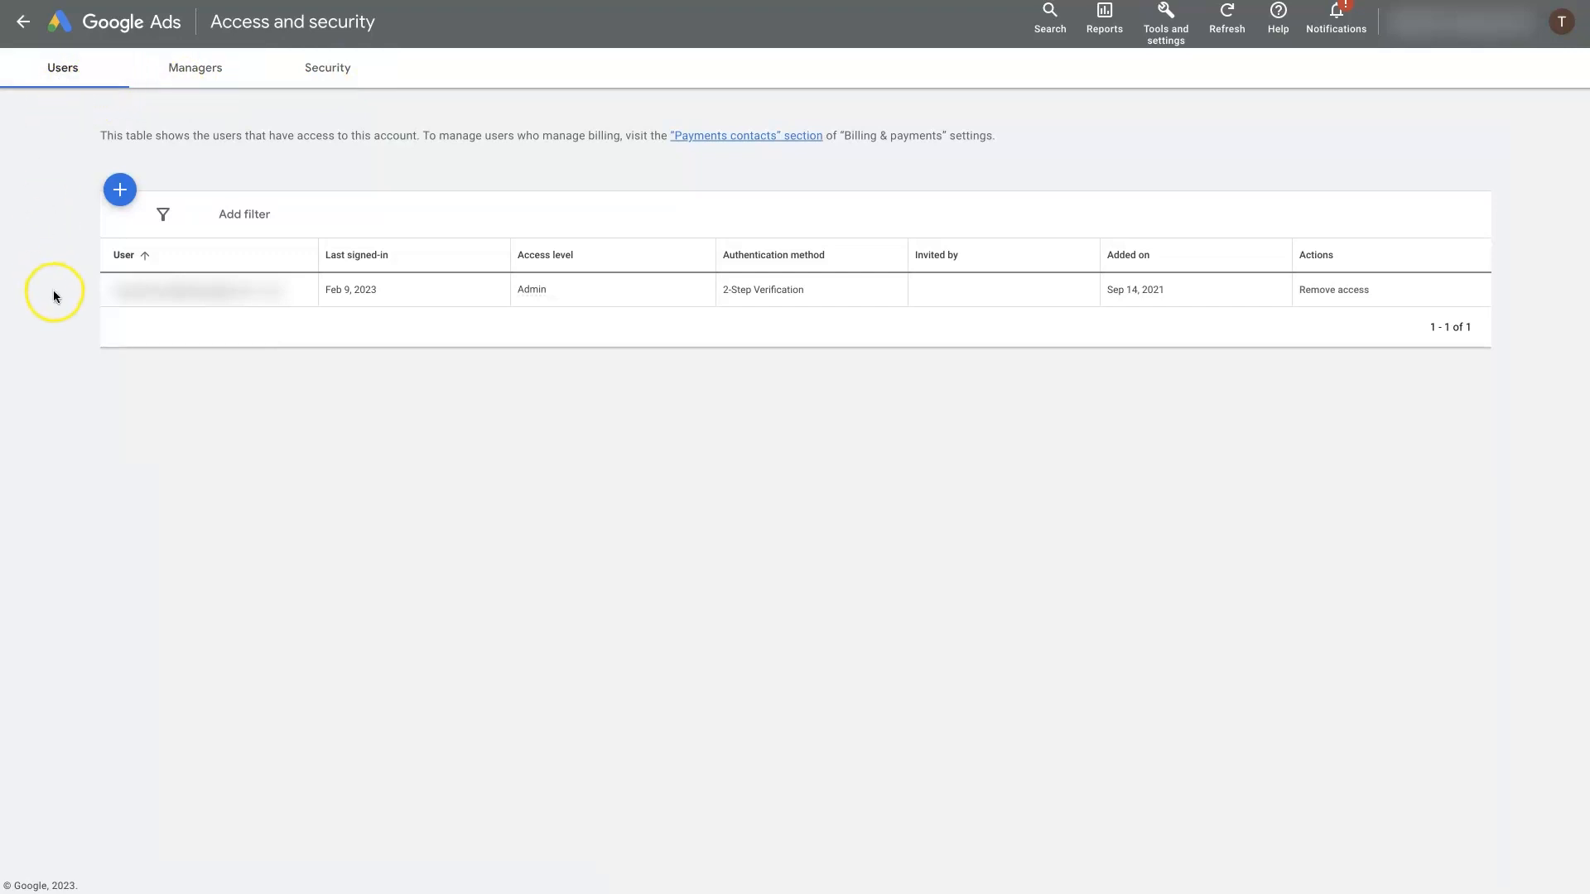
mouse_move(77, 91)
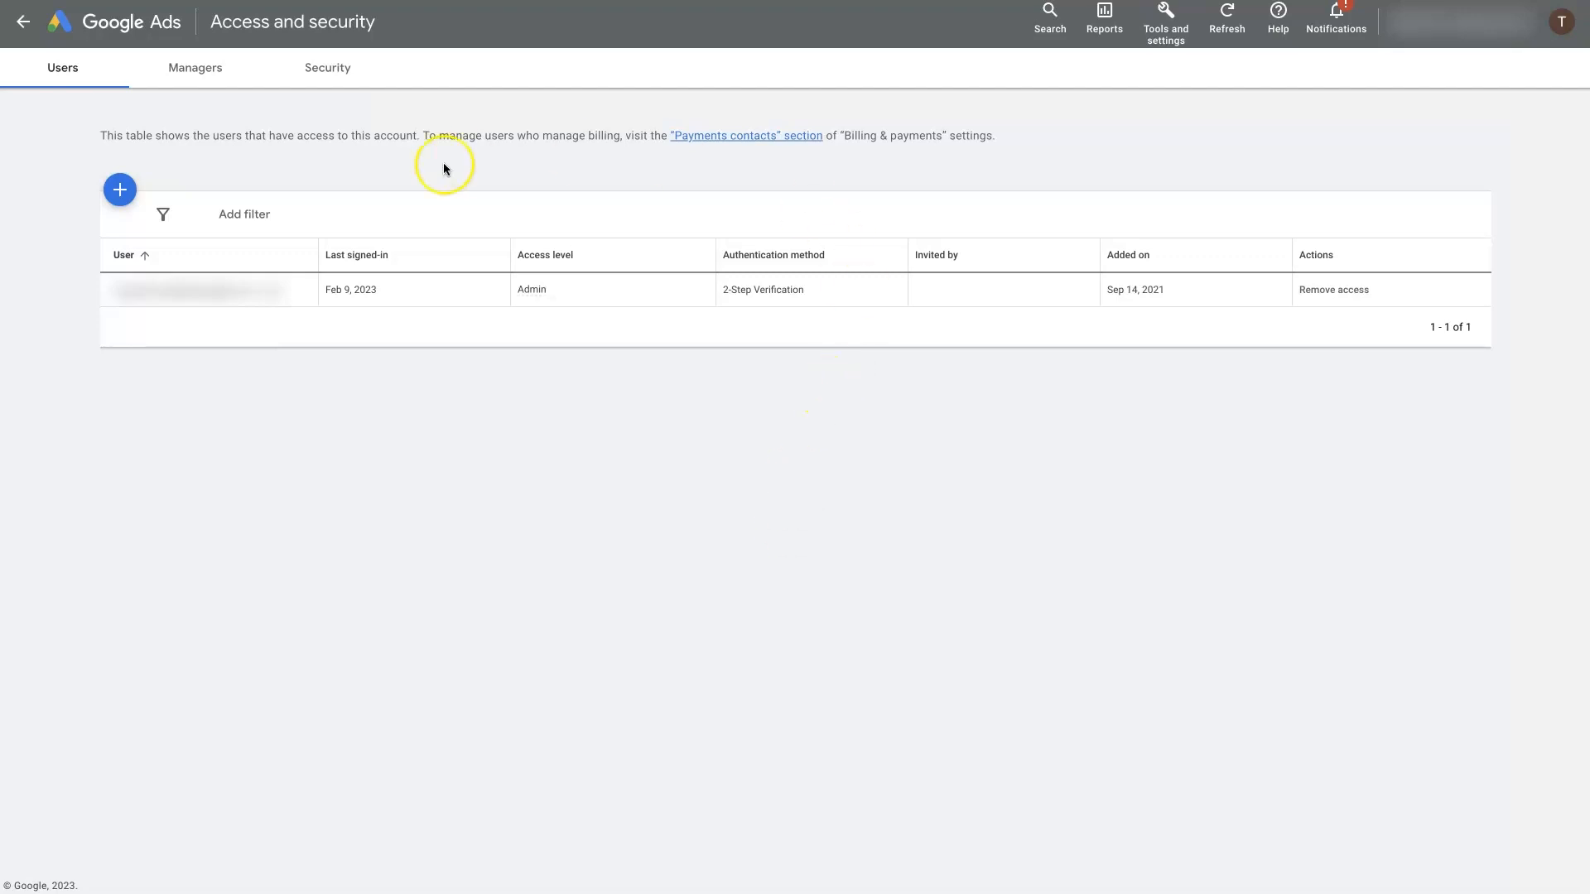
mouse_move(408, 477)
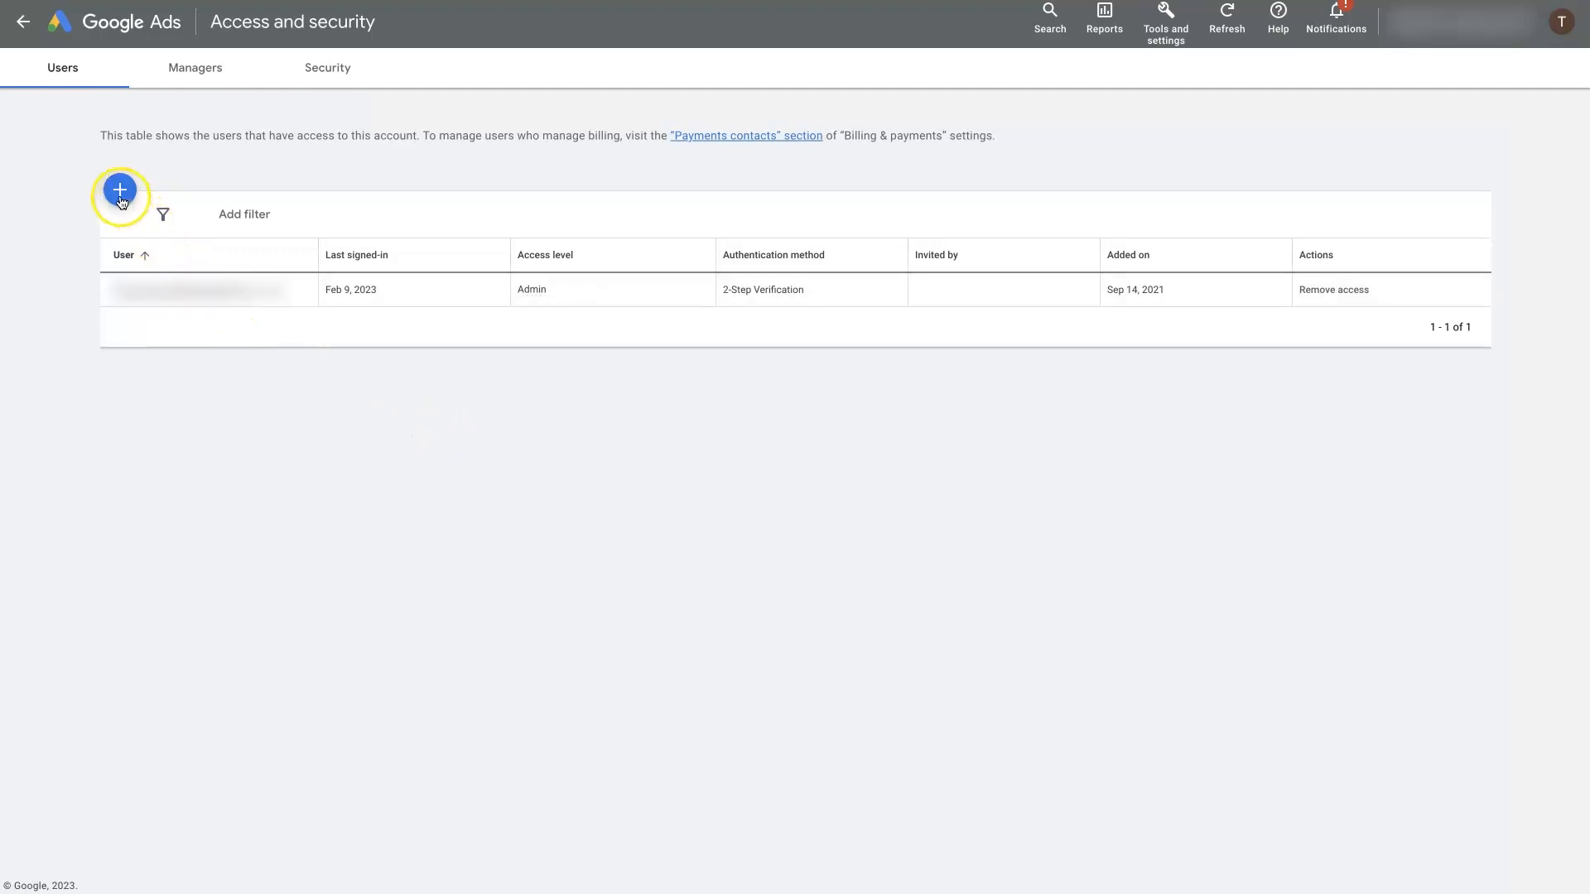
mouse_move(547, 646)
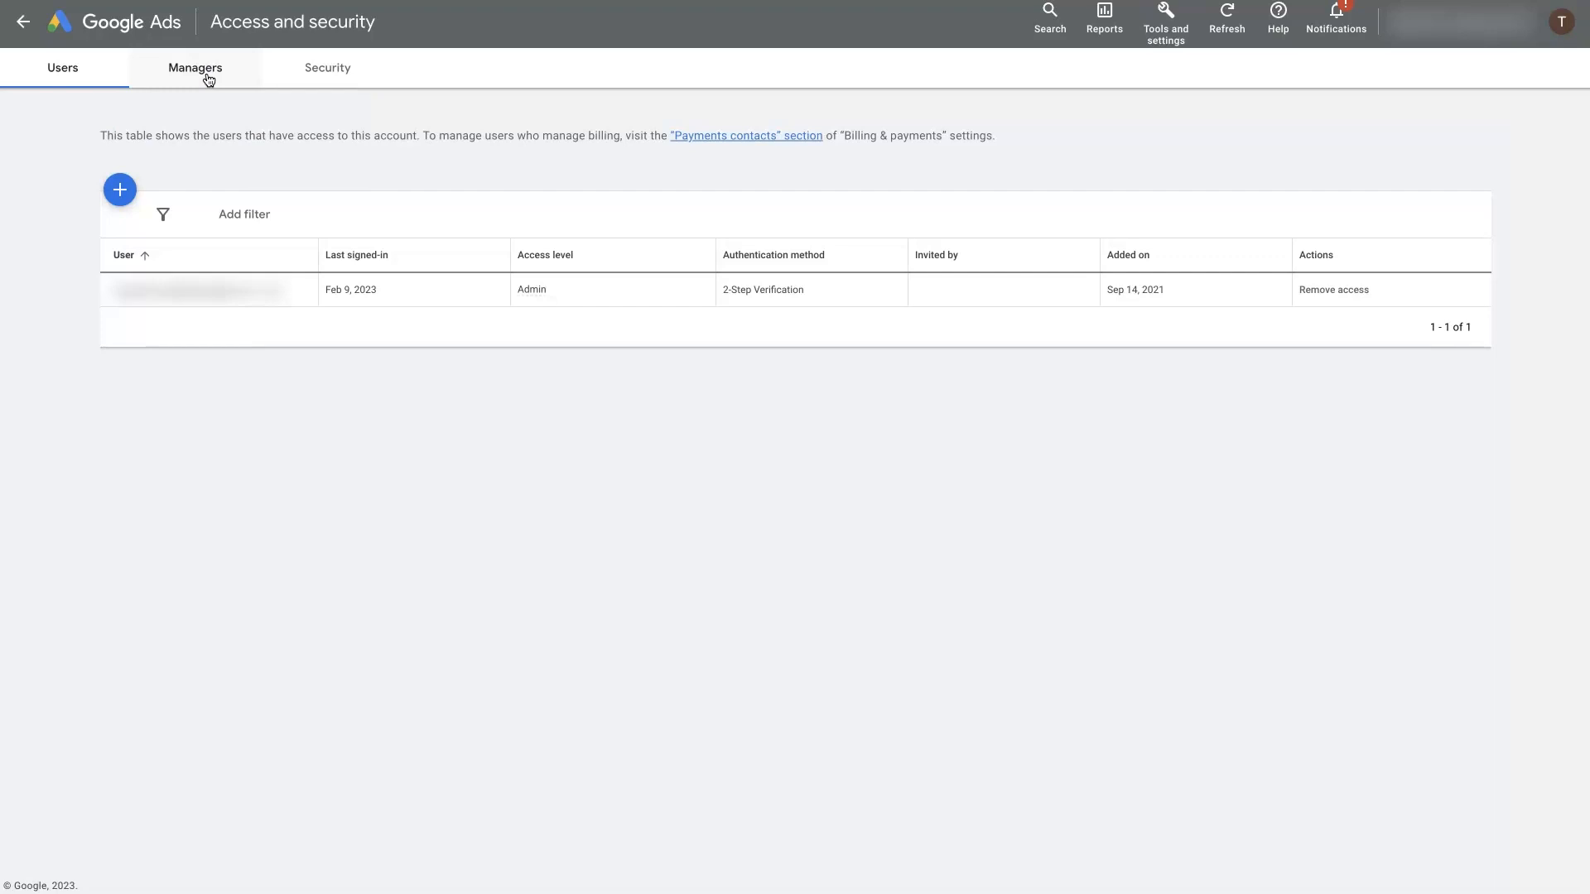
left_click(194, 68)
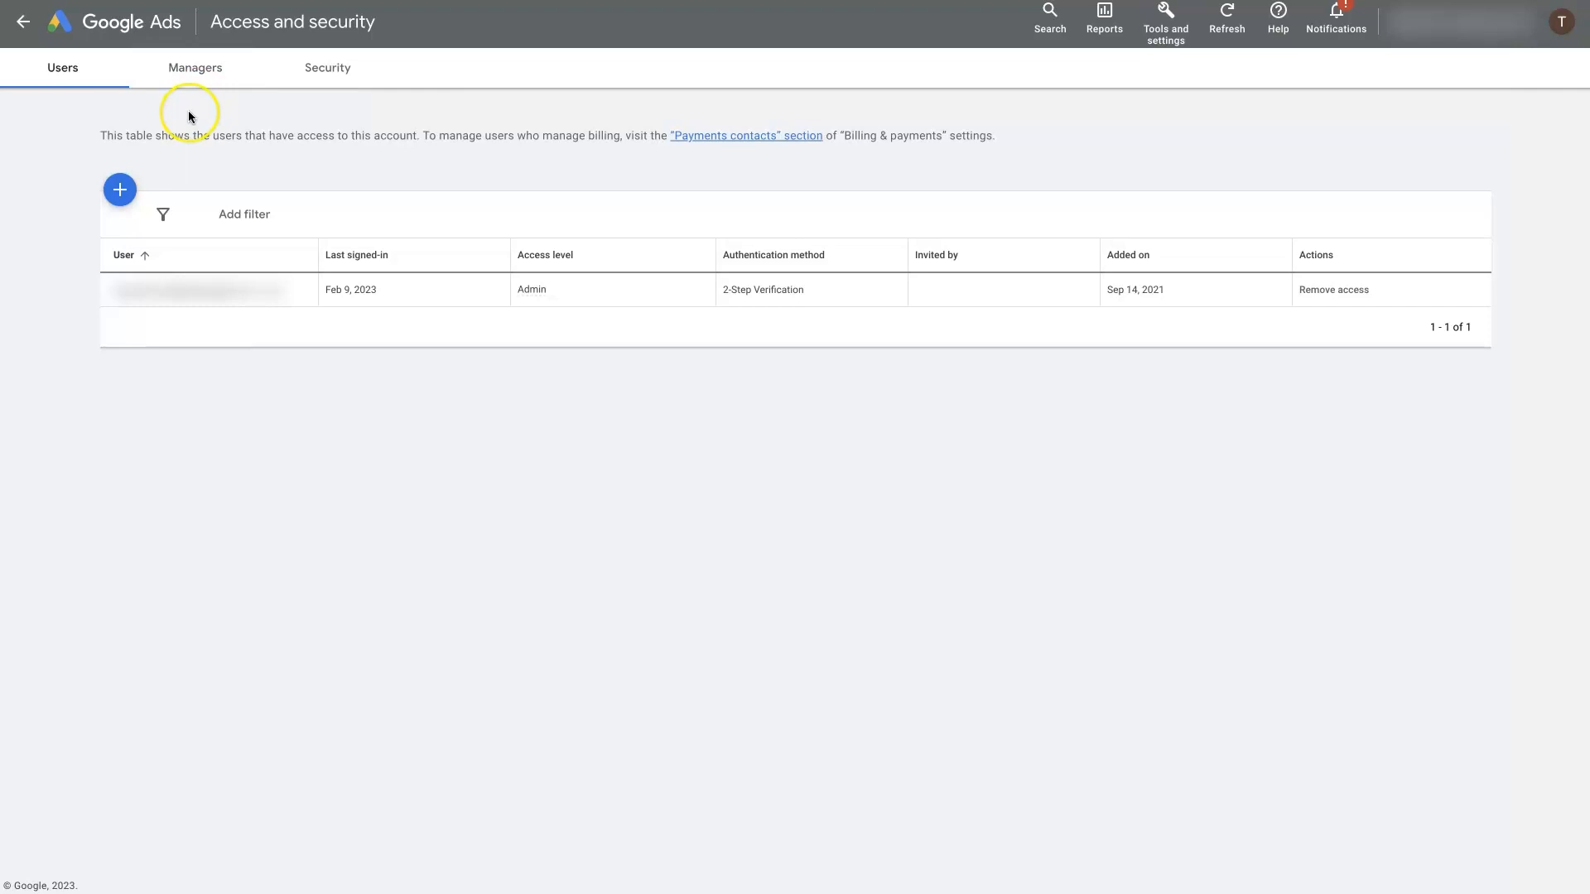
mouse_move(60, 207)
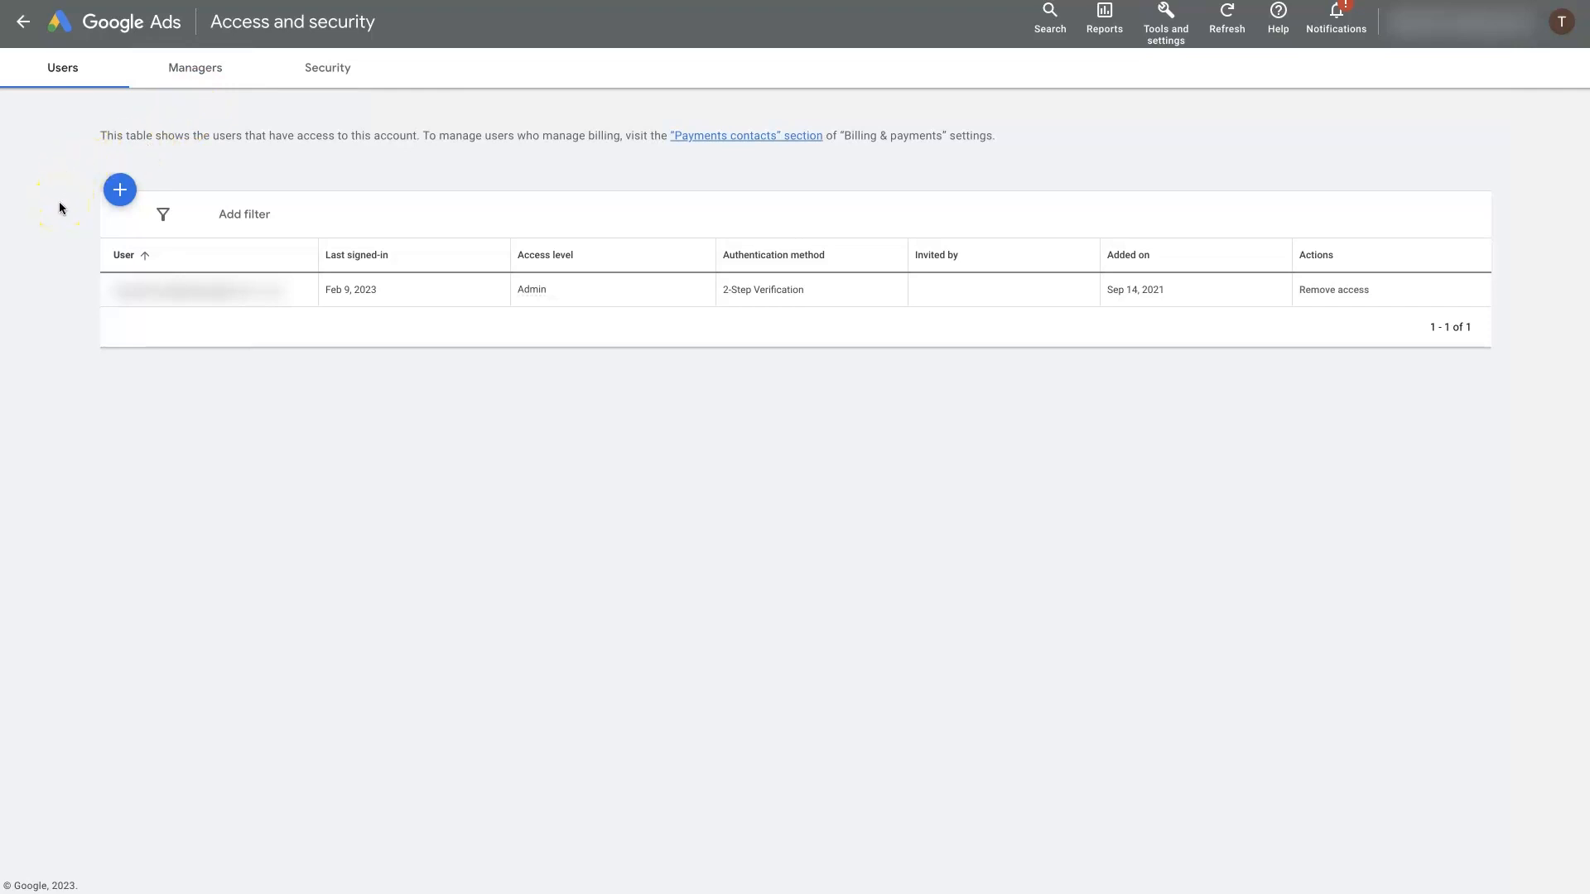
mouse_move(119, 189)
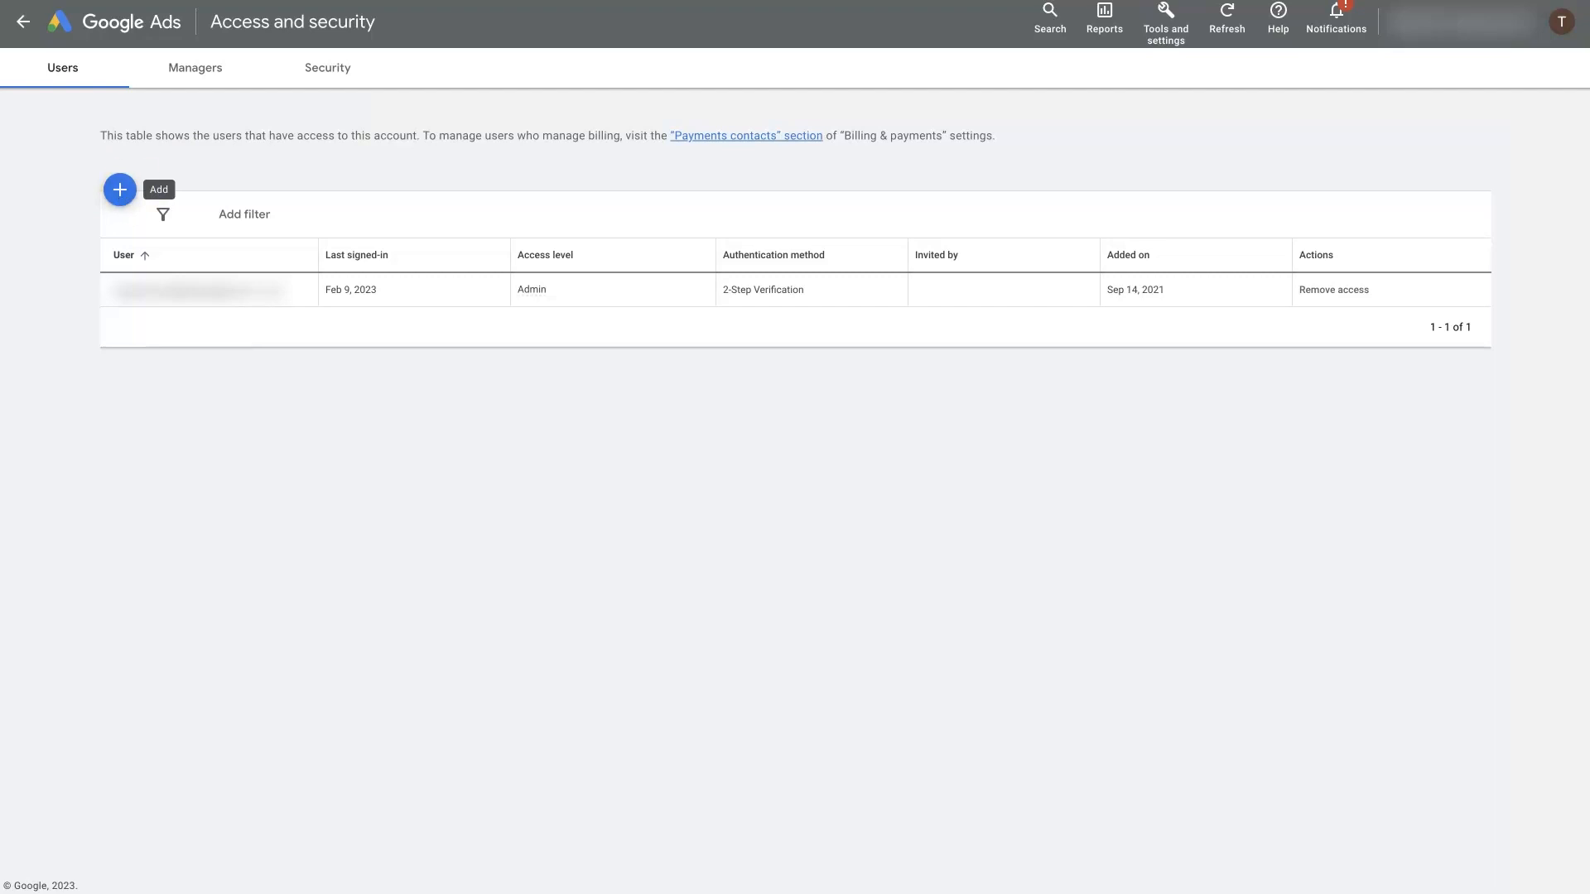
- Start a new user invitation with + Add and focus the empty Email address field
left_click(119, 189)
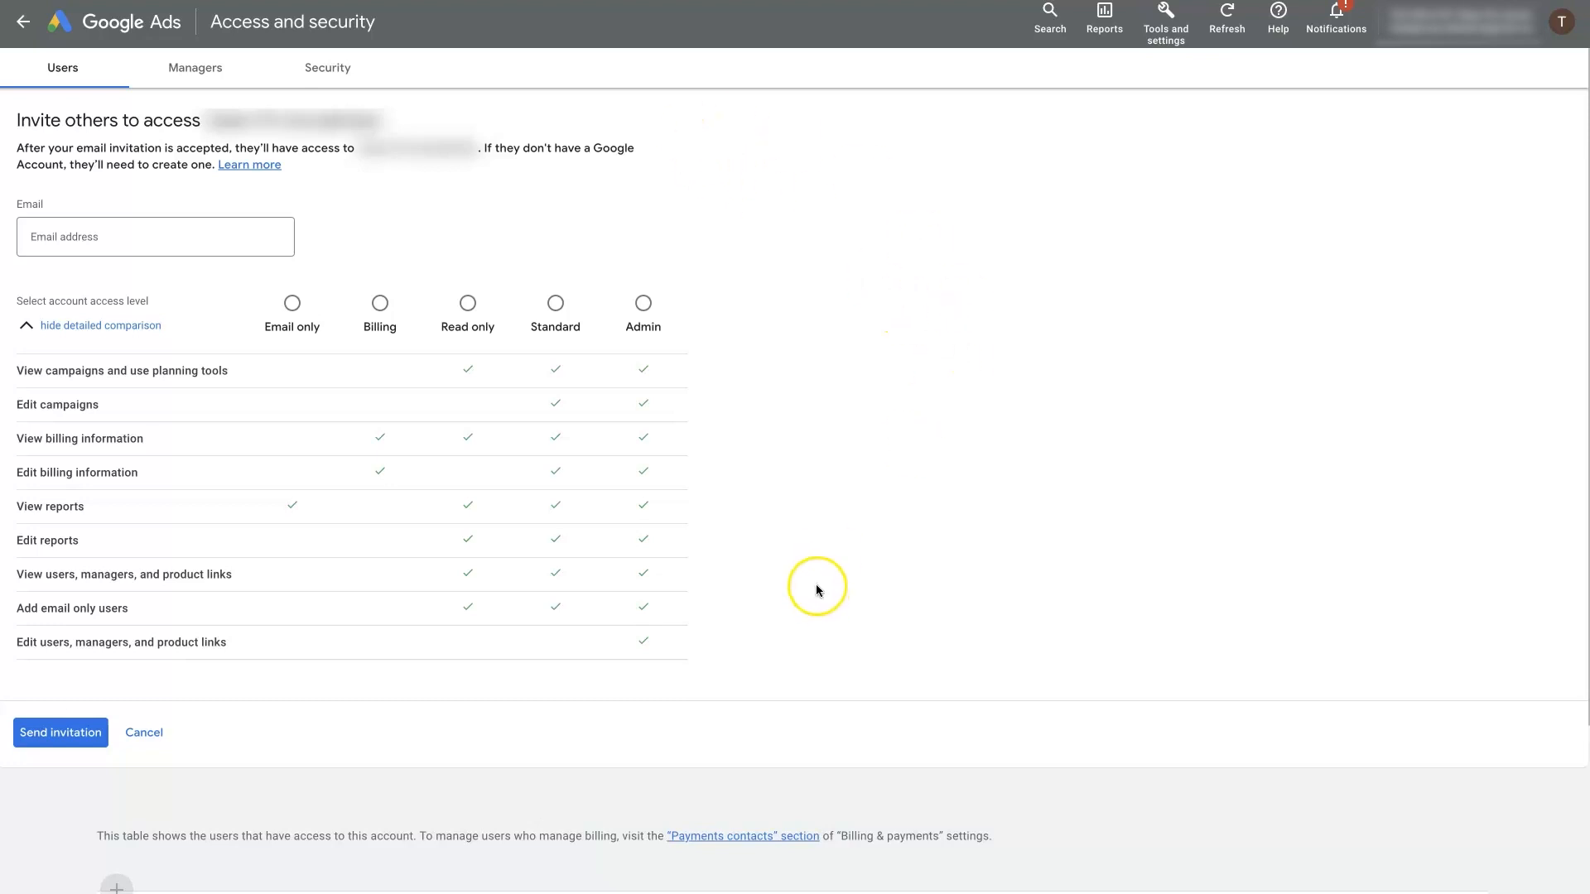
mouse_move(828, 664)
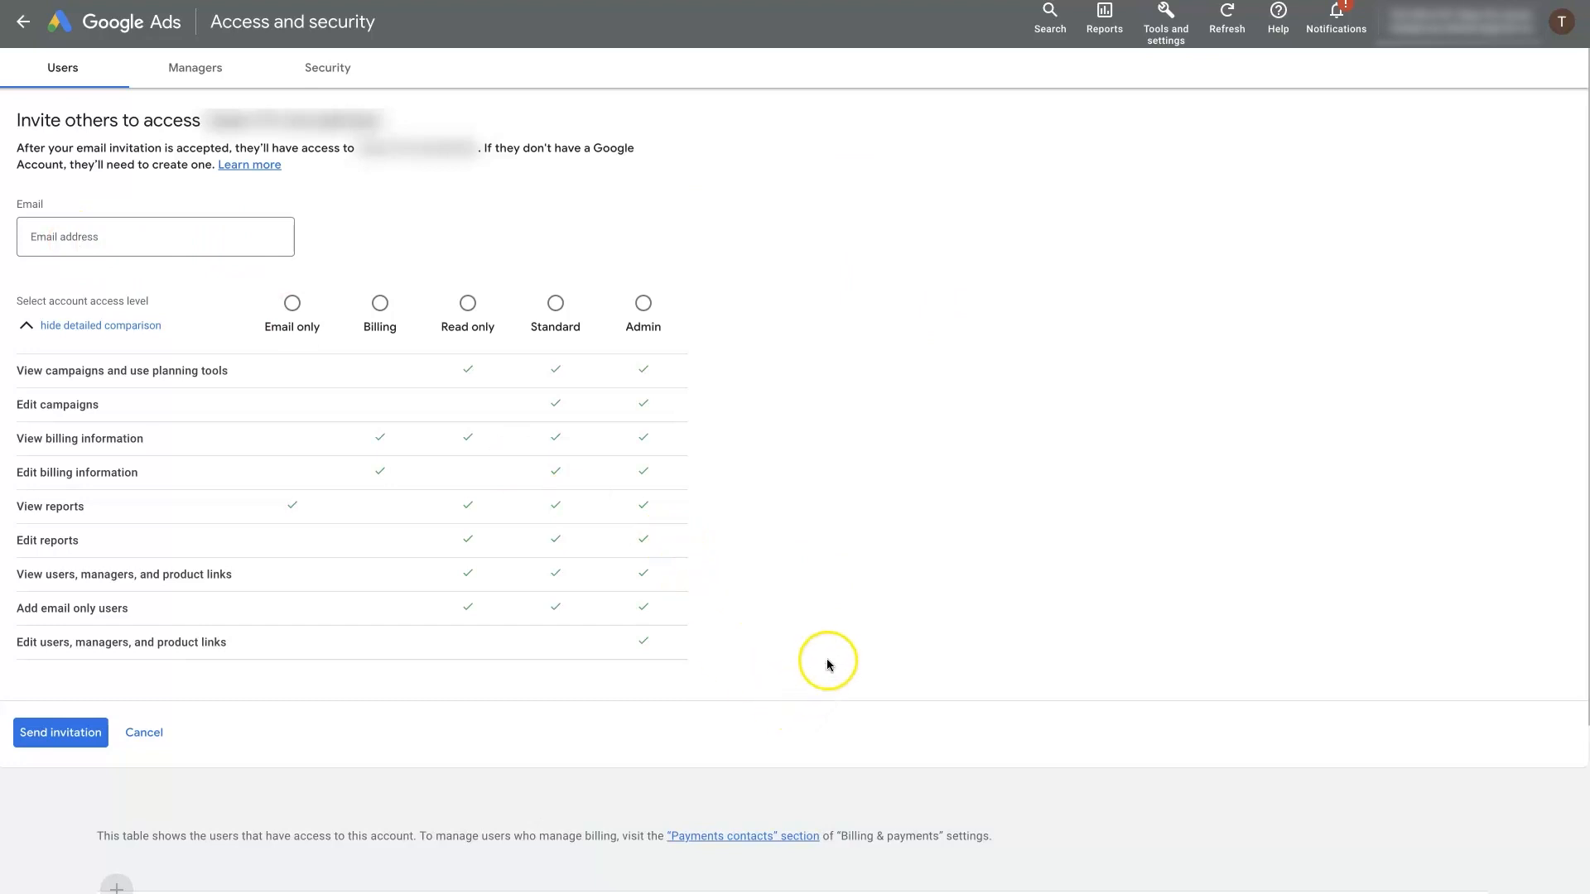
mouse_move(821, 629)
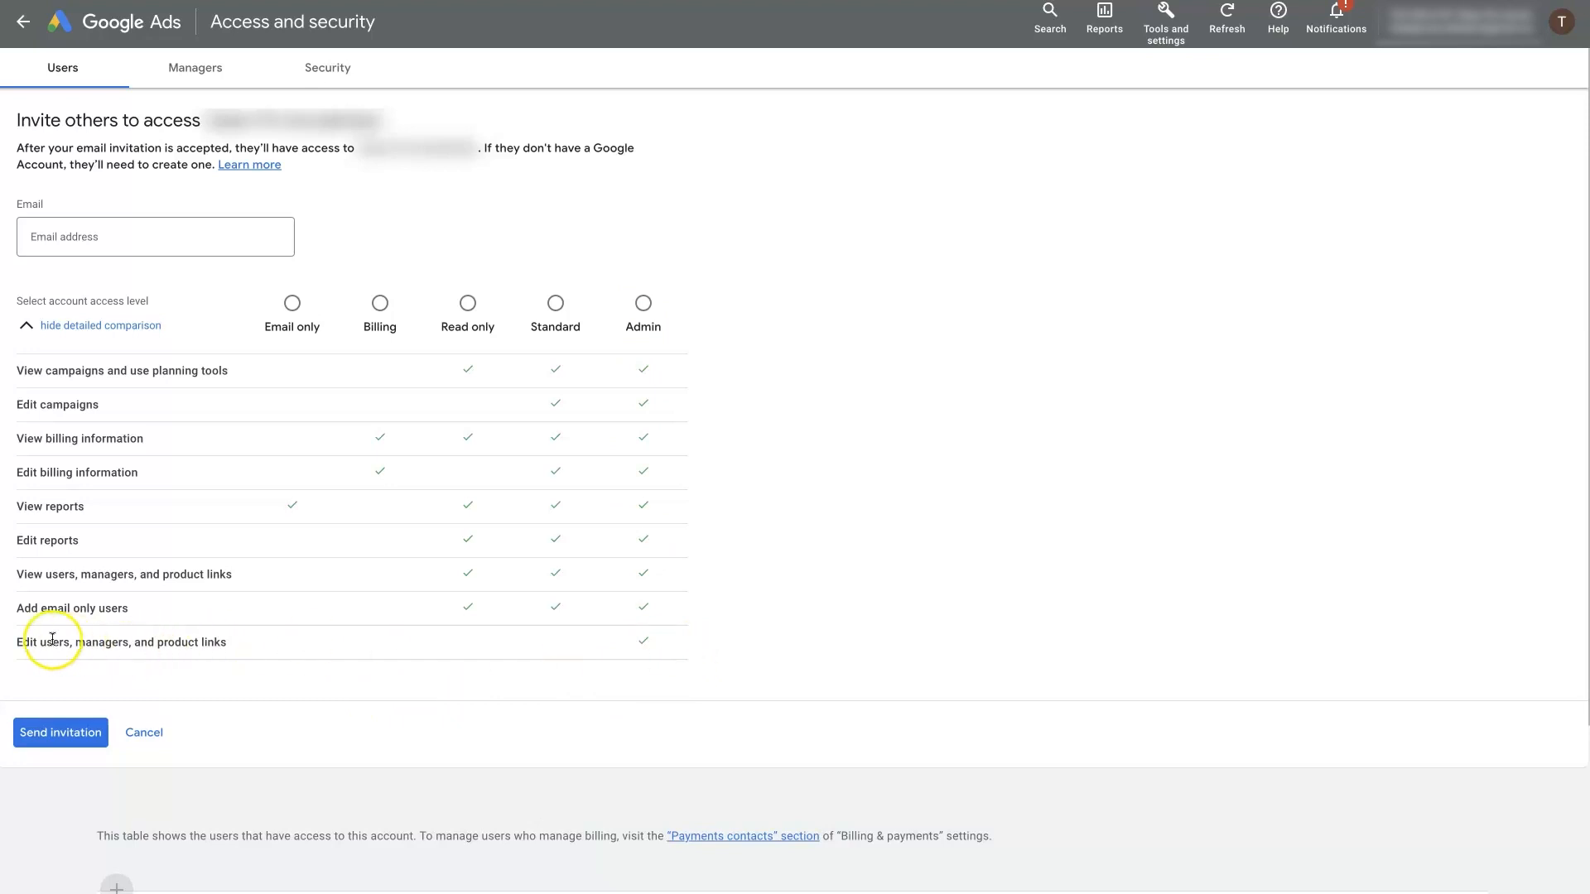
mouse_move(230, 648)
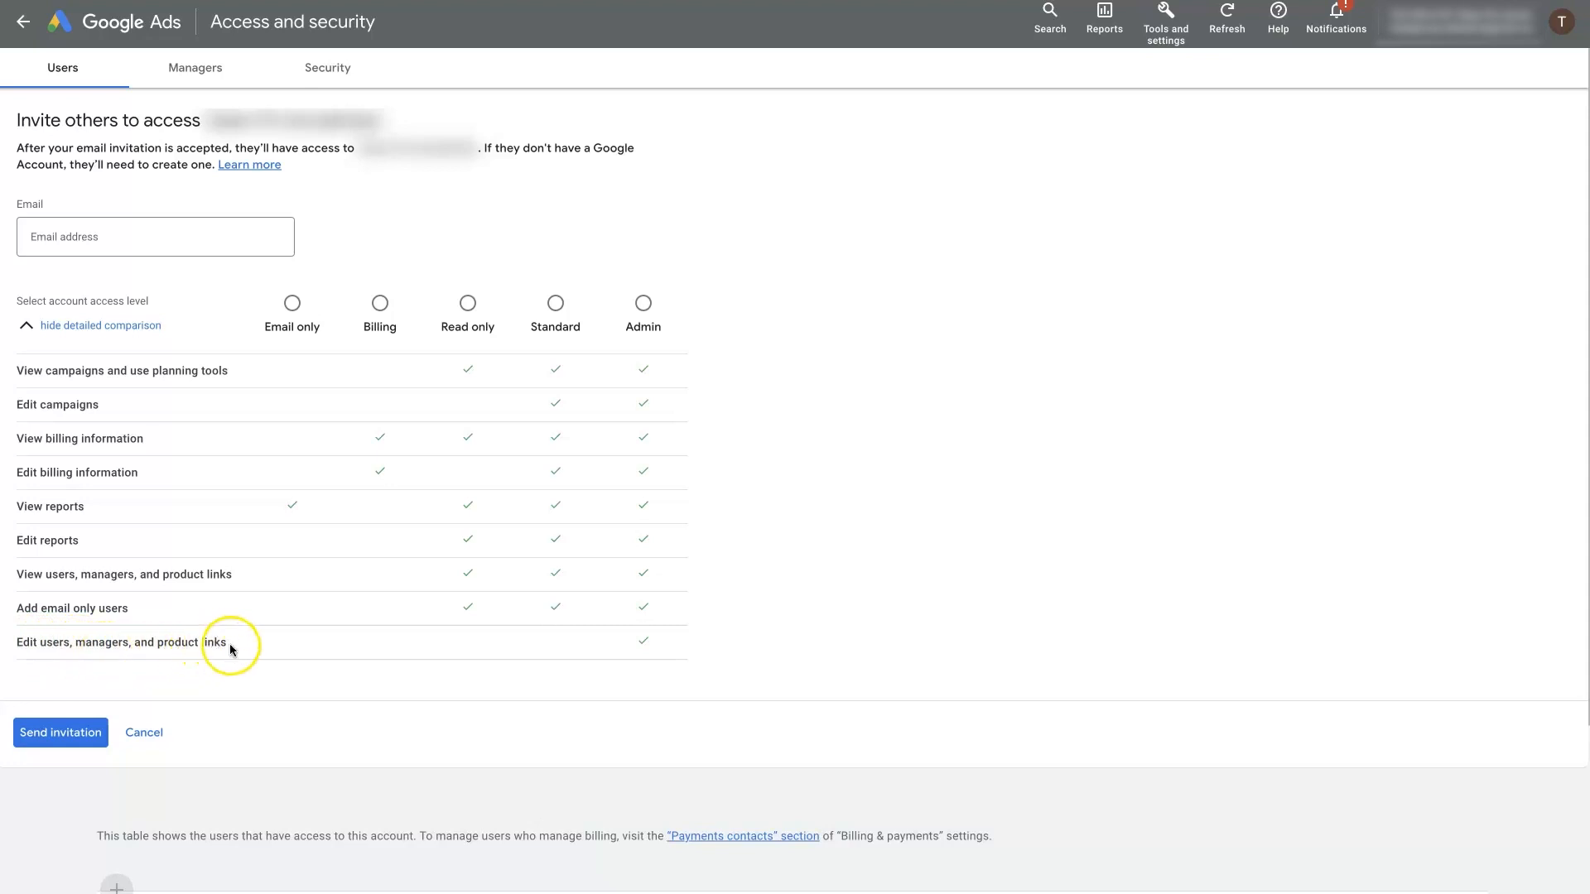
mouse_move(627, 651)
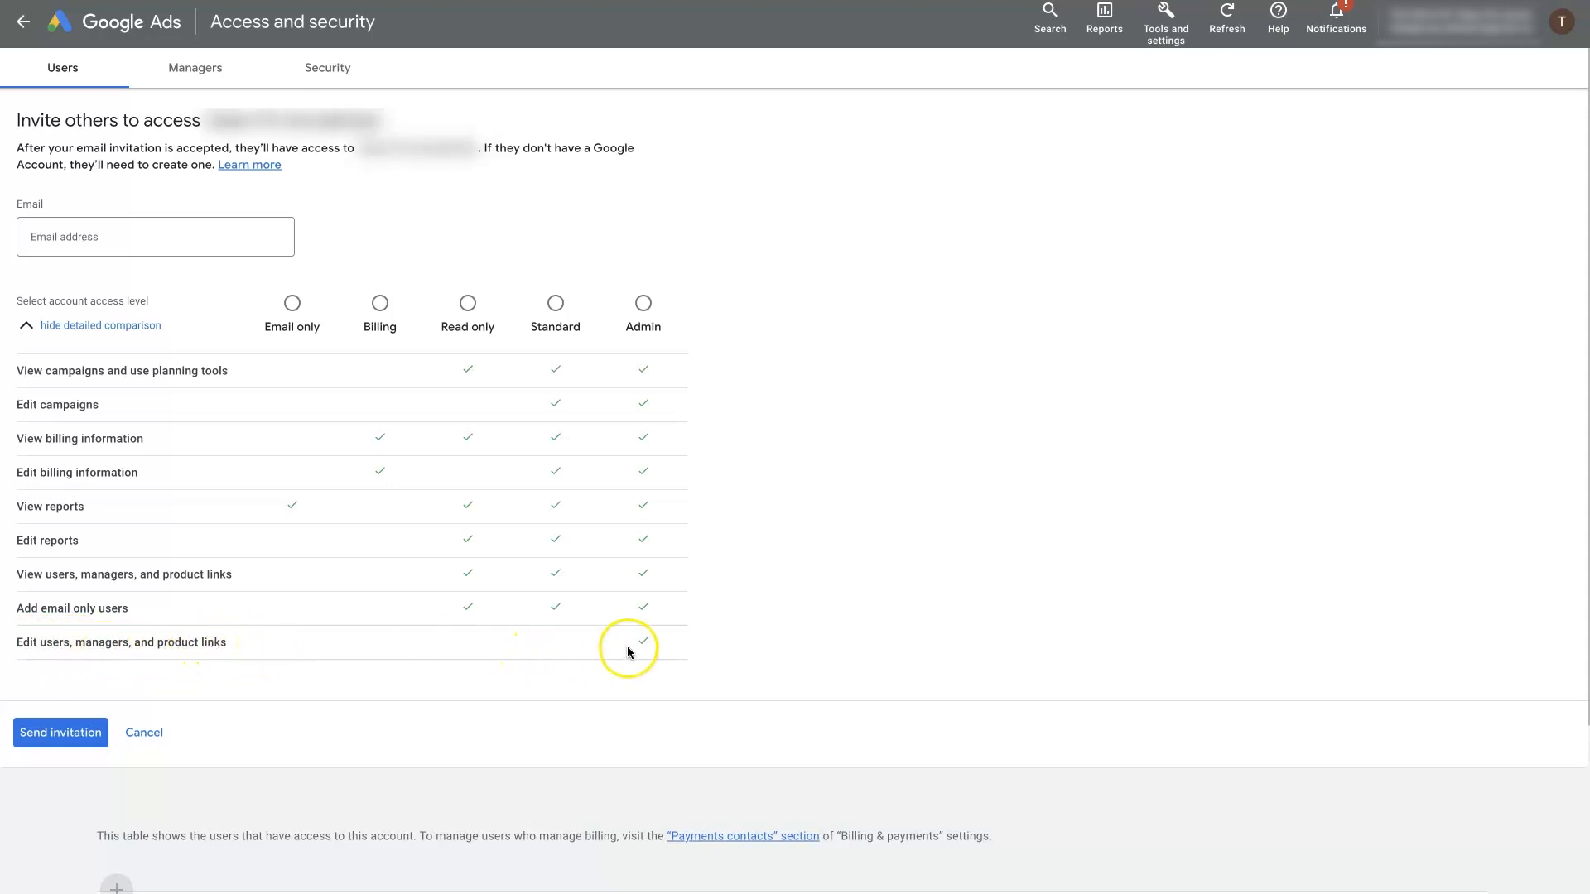
mouse_move(660, 693)
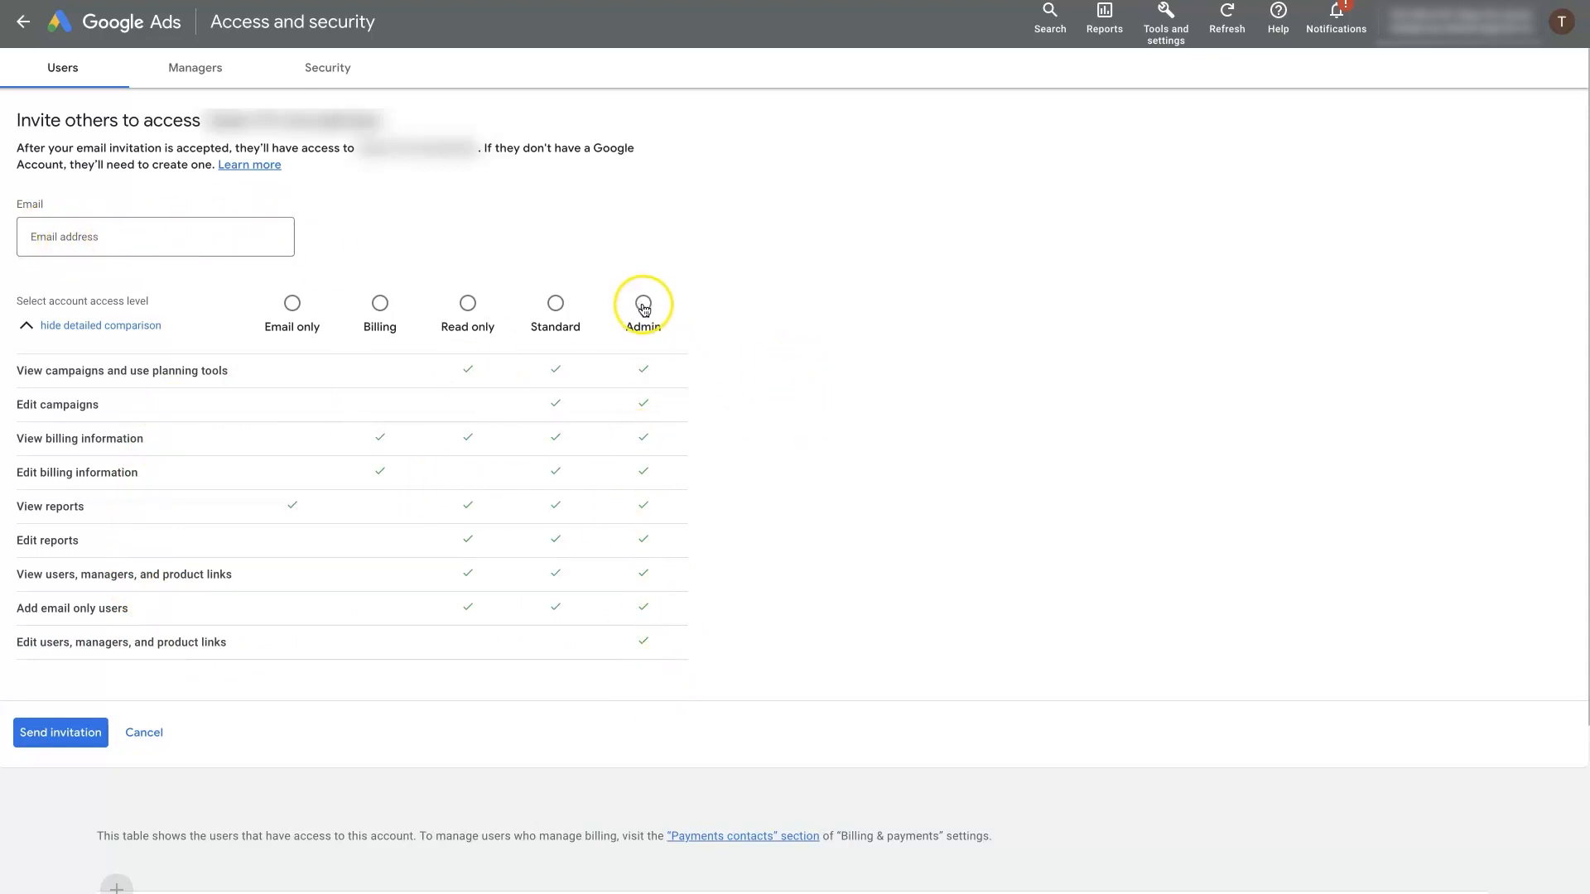
mouse_move(307, 682)
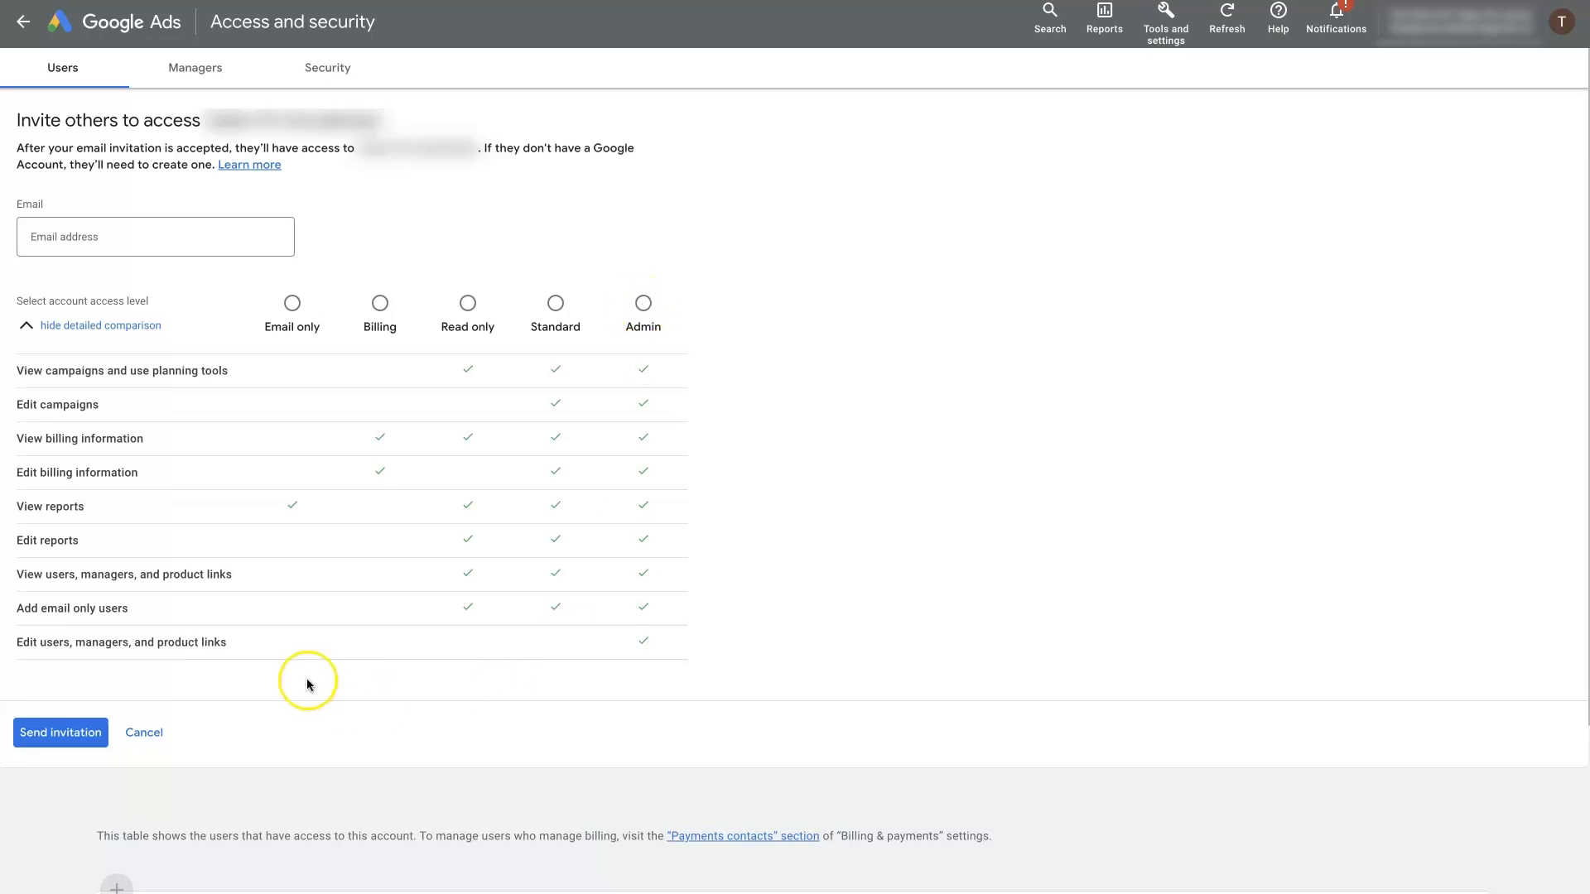
mouse_move(1079, 541)
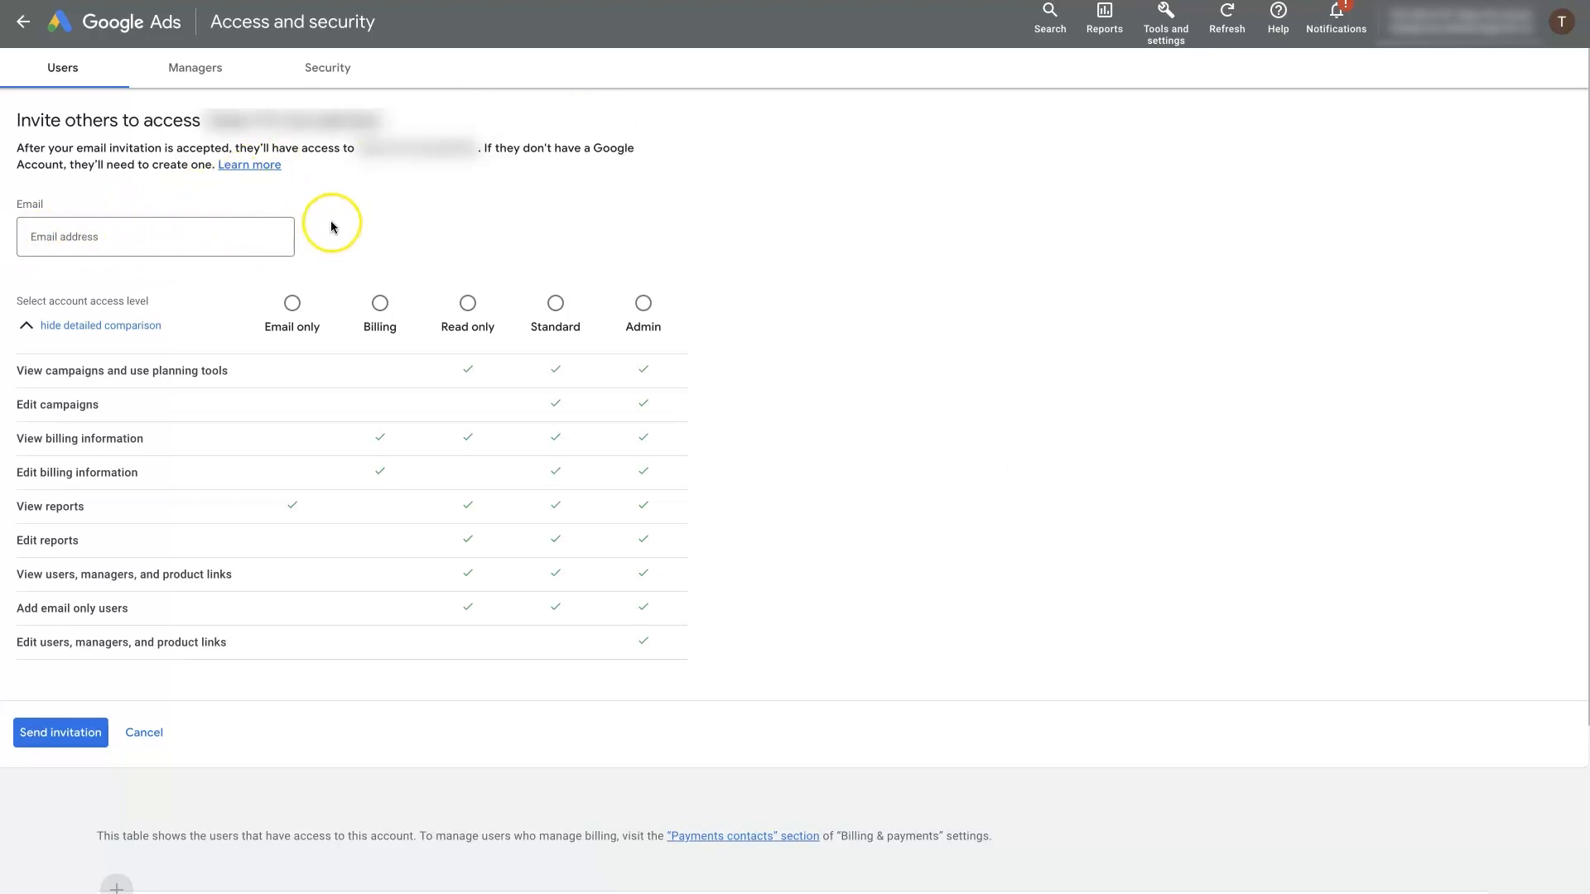
mouse_move(719, 375)
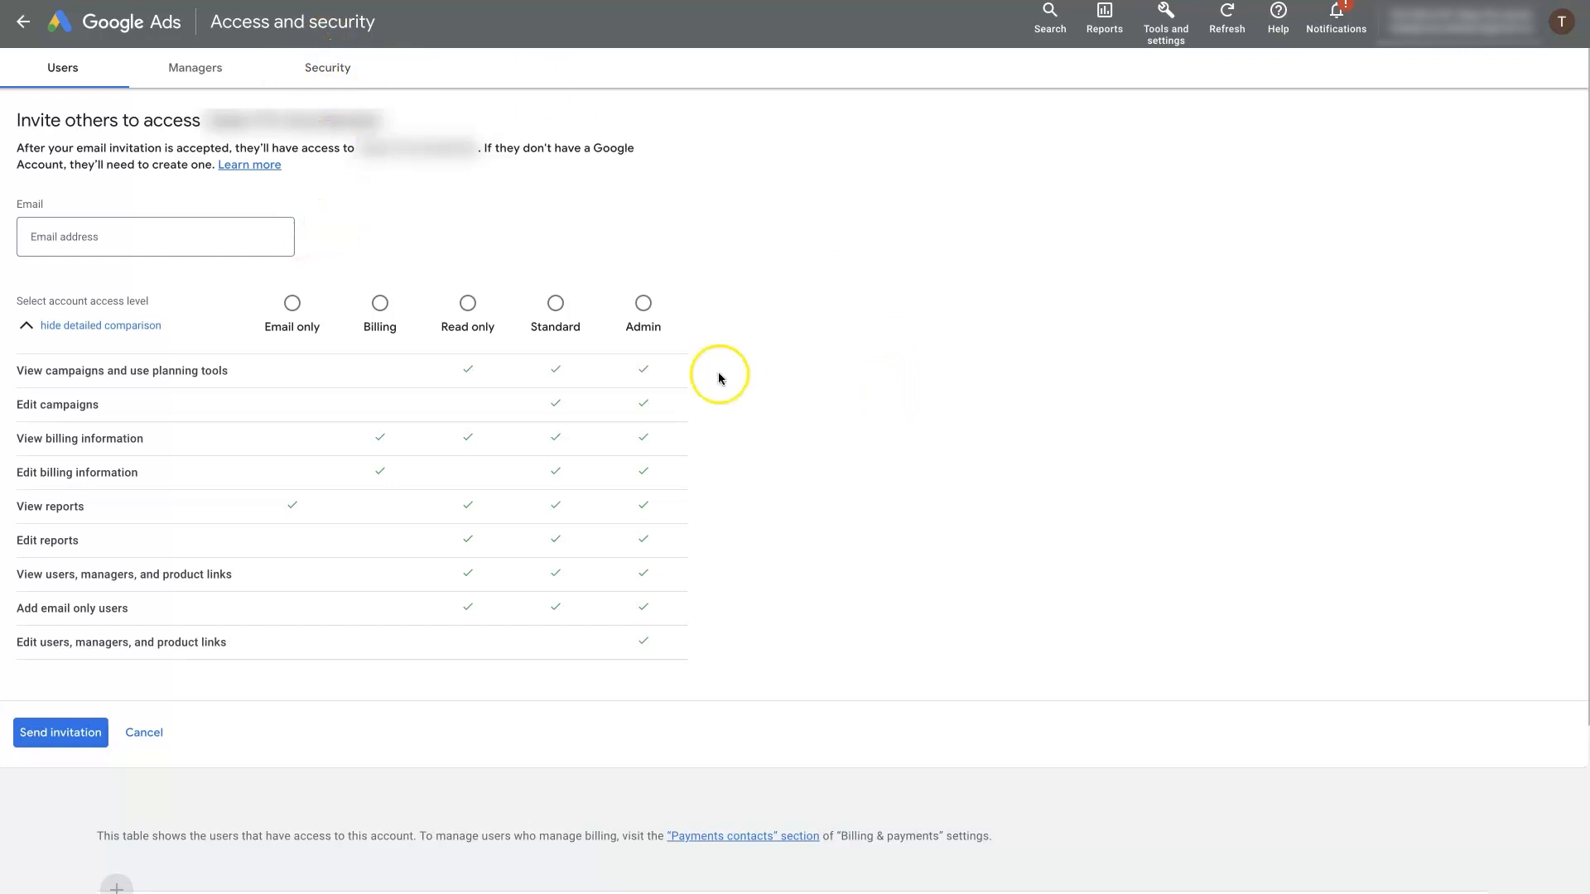
left_click(154, 236)
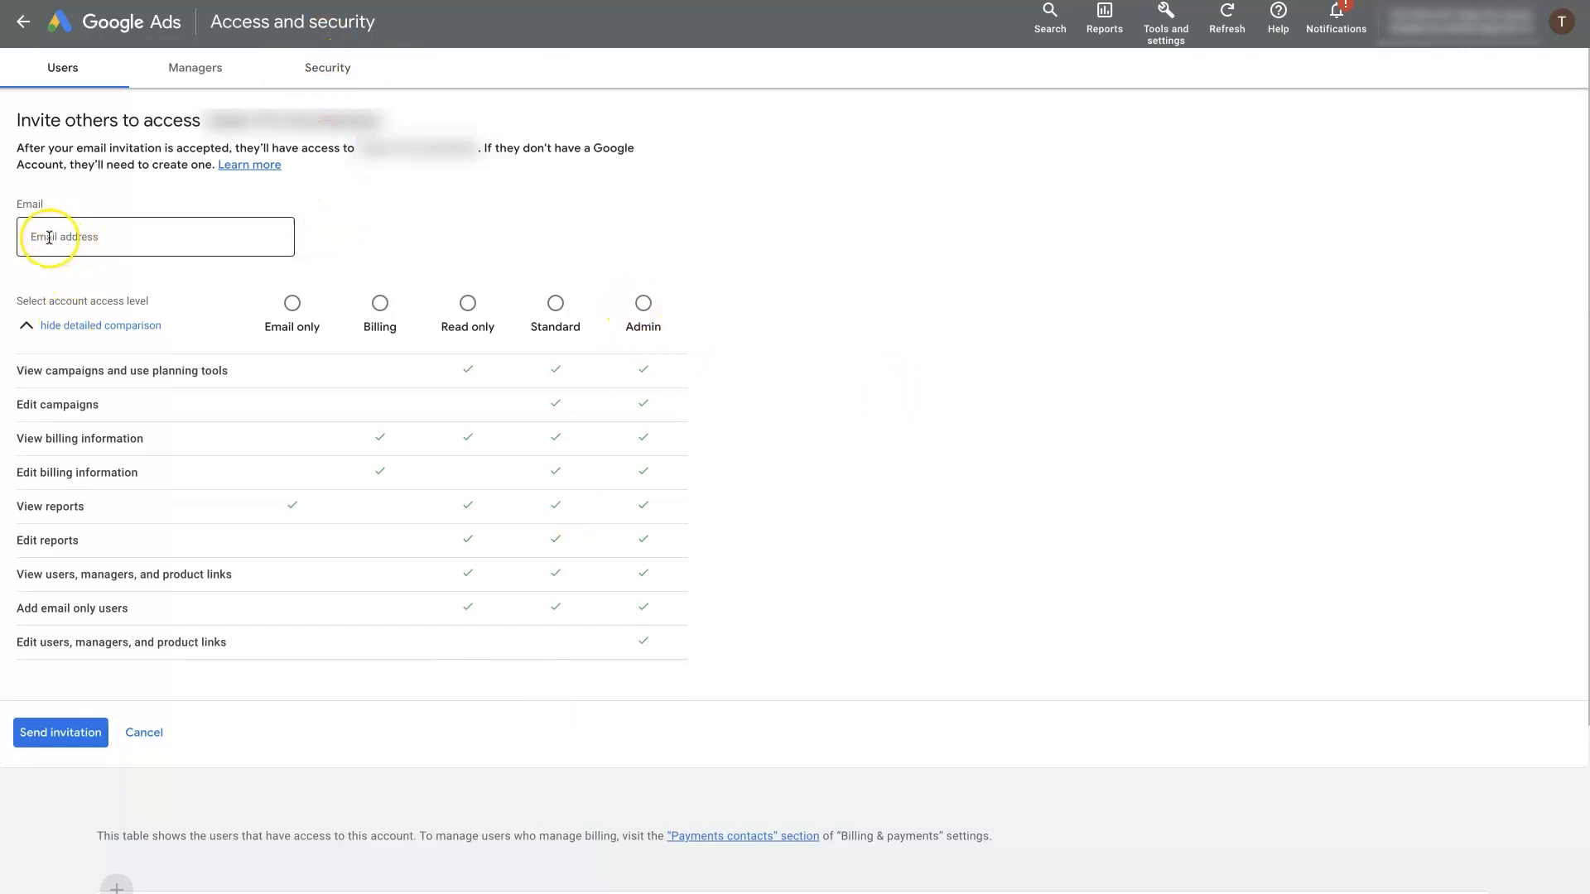
mouse_move(291, 22)
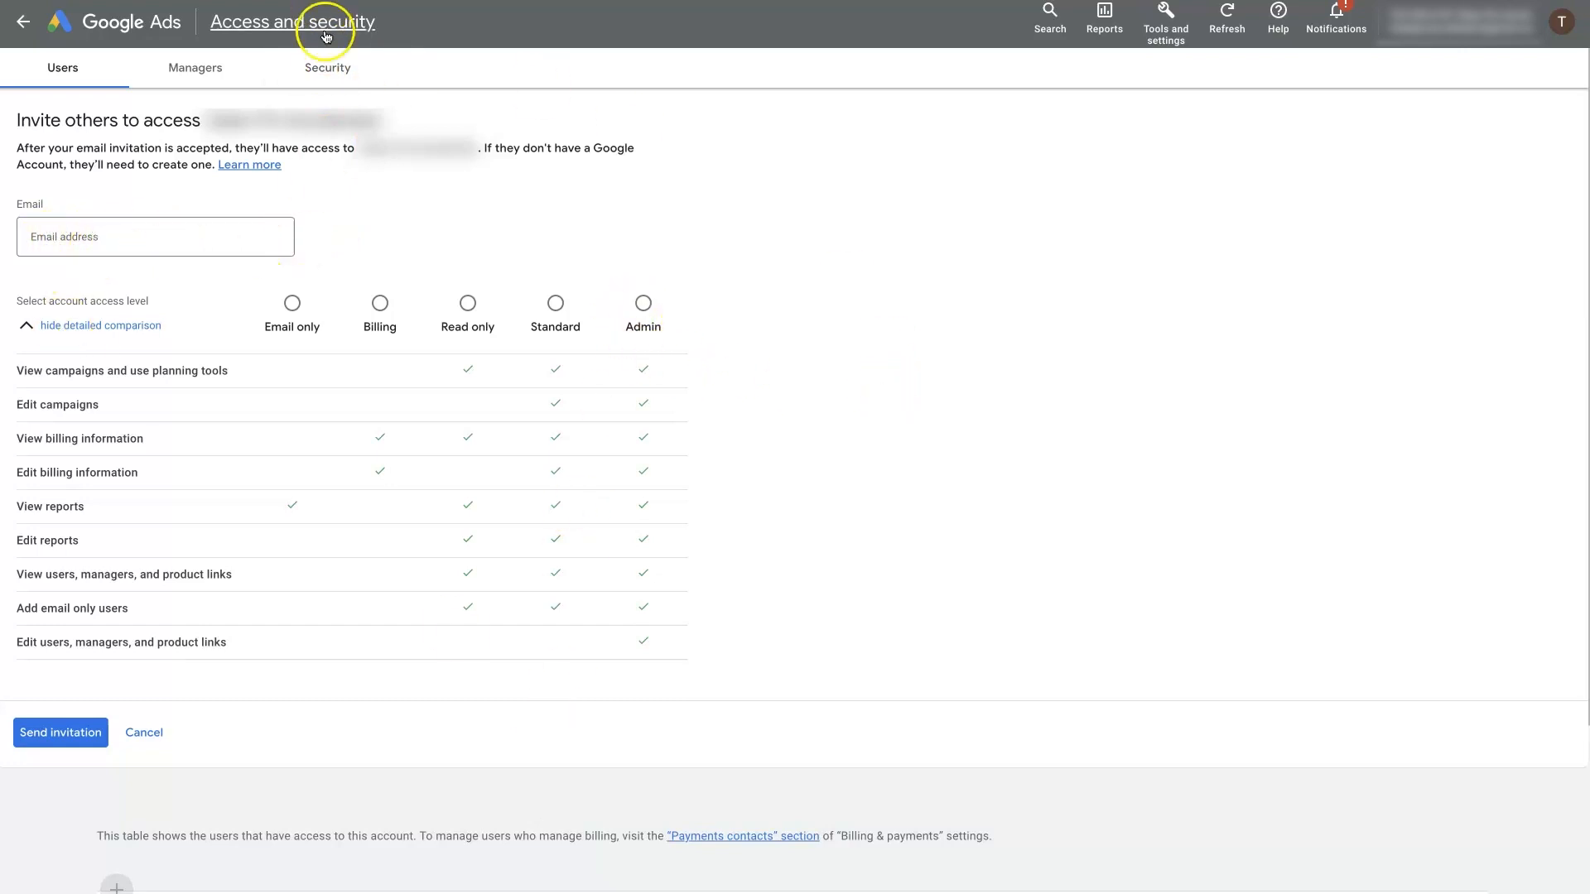
left_click(326, 68)
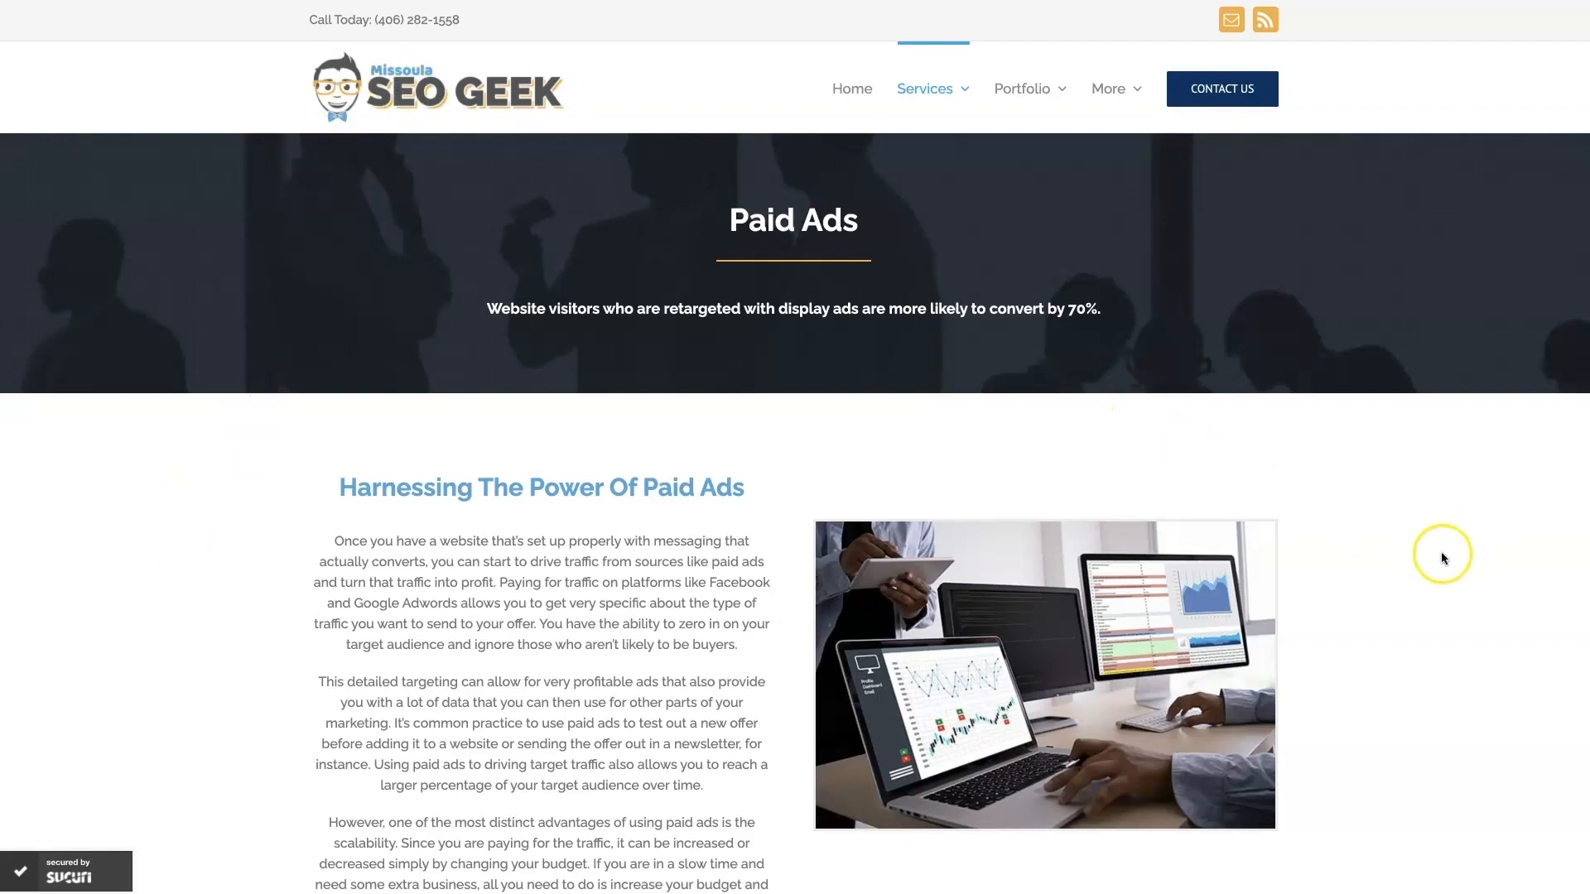
mouse_move(1431, 554)
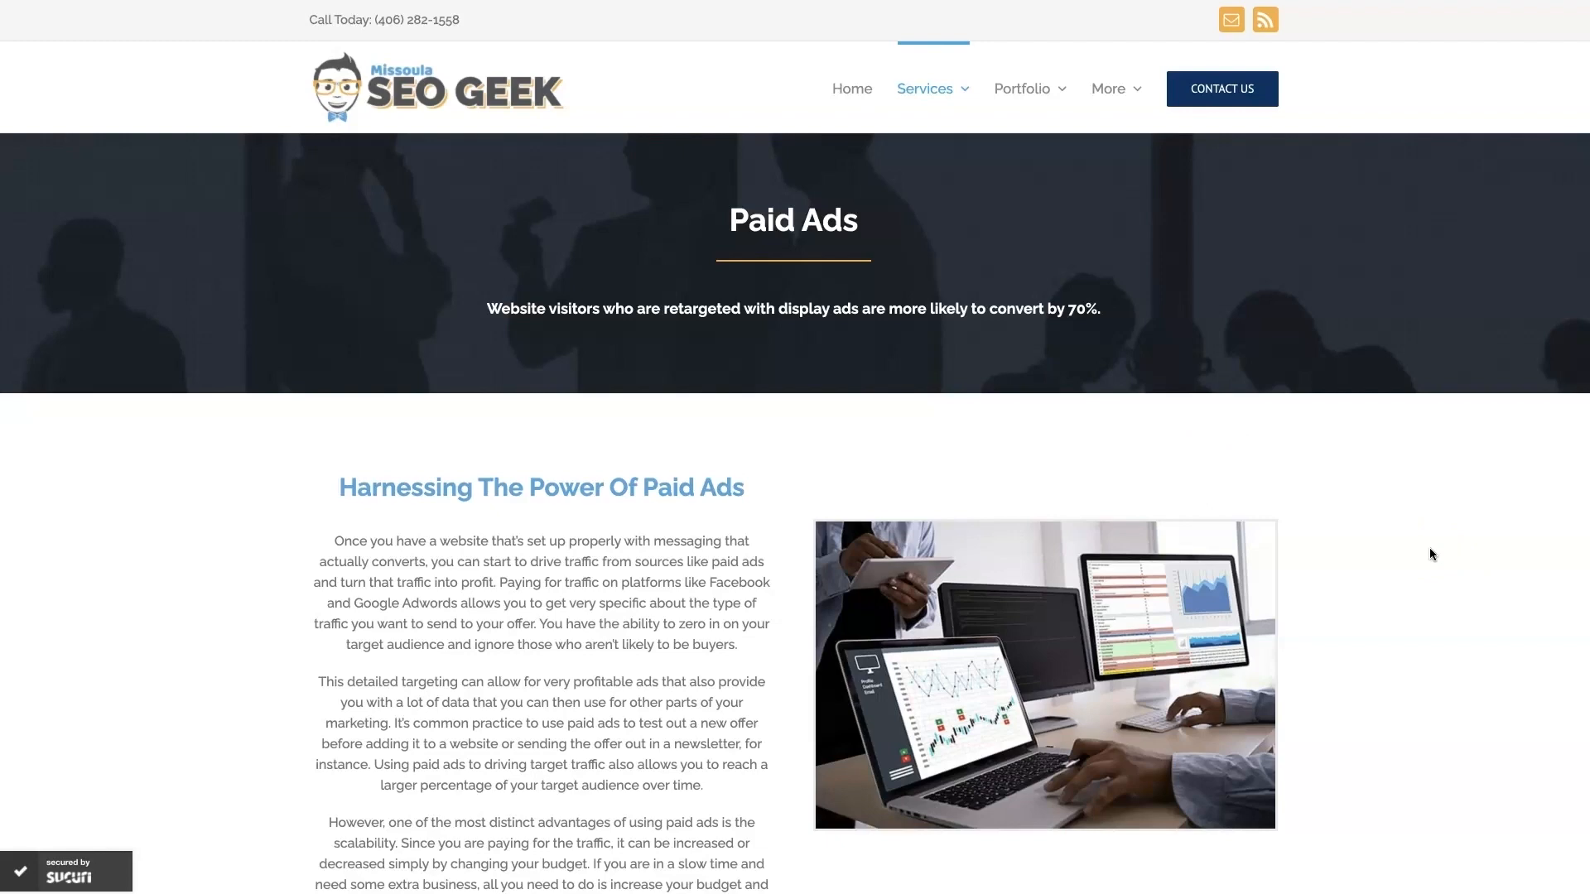
- Scroll the Paid Ads page down to Increase Sales With Google Ads and client reviews
scroll("down", 3)
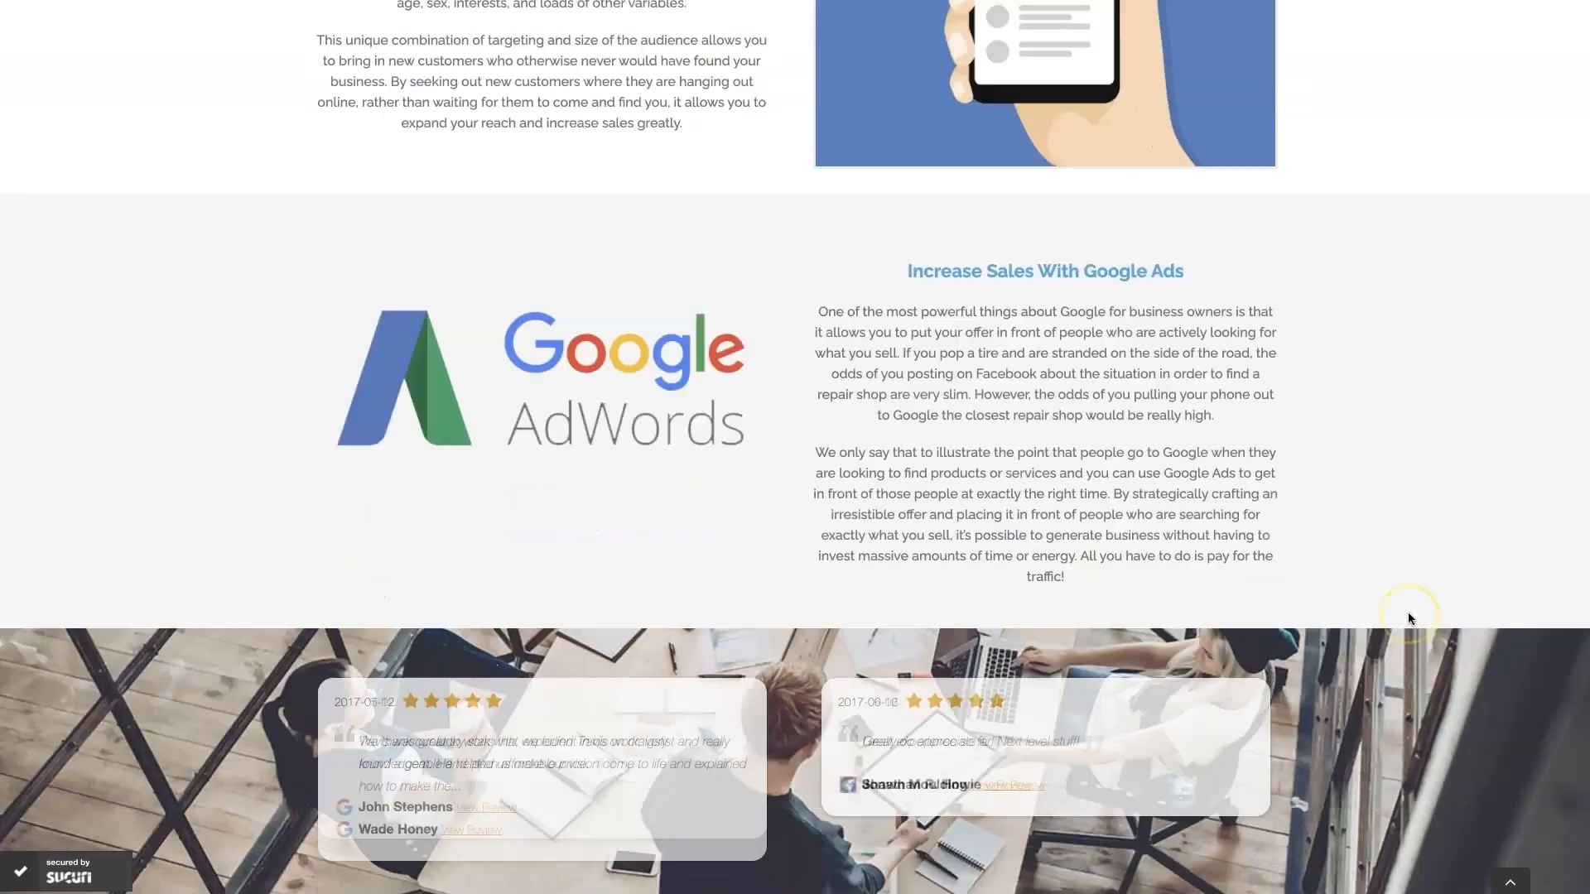
scroll("down", 3)
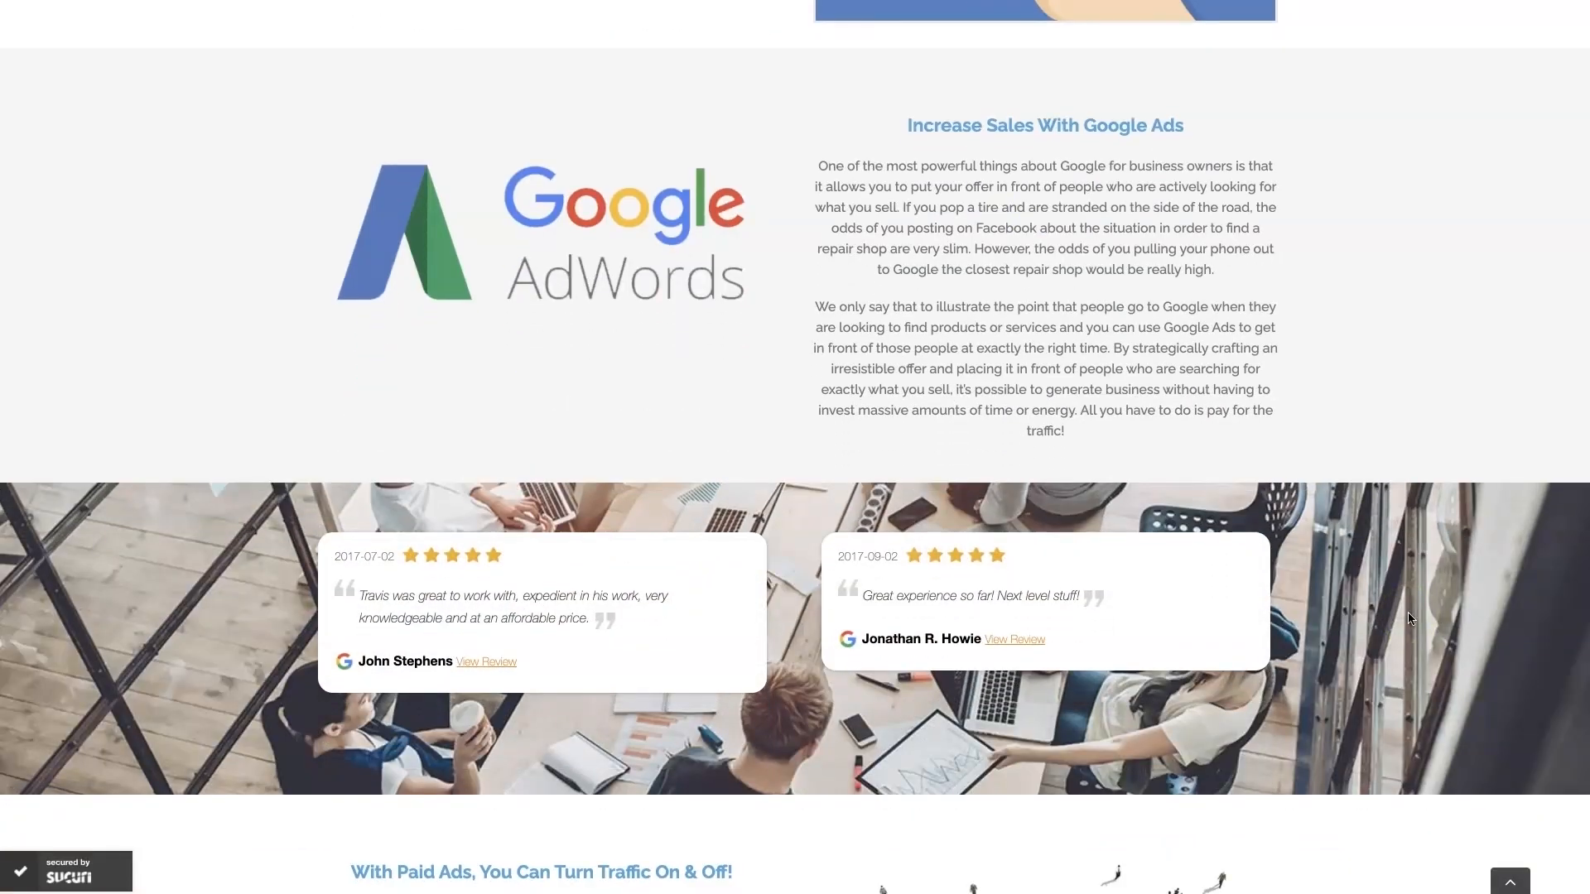
scroll("down", 3)
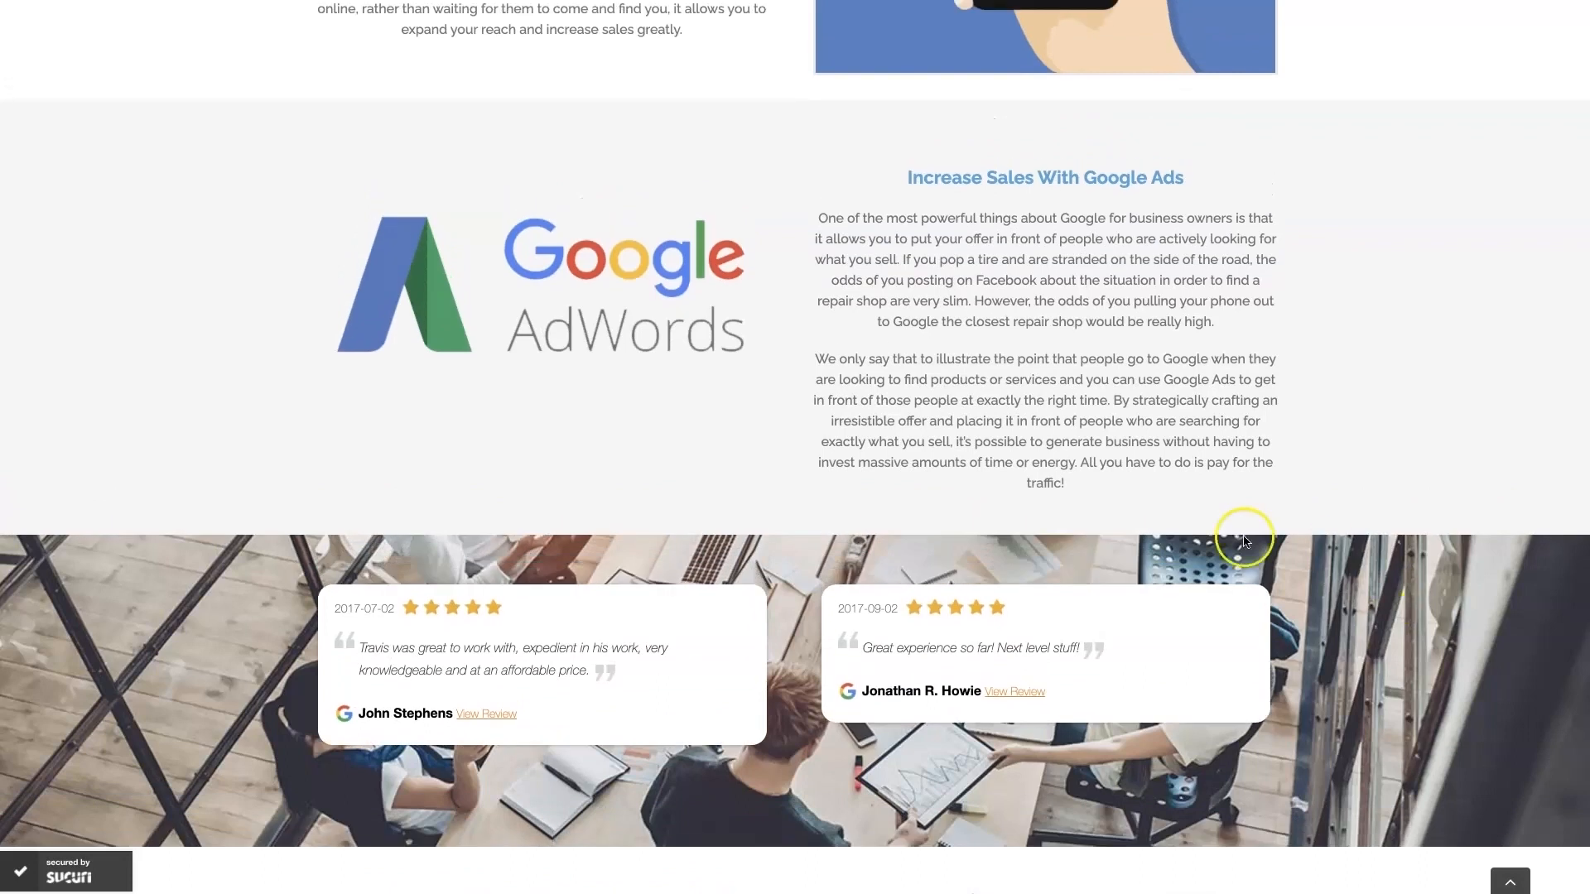
mouse_move(1408, 446)
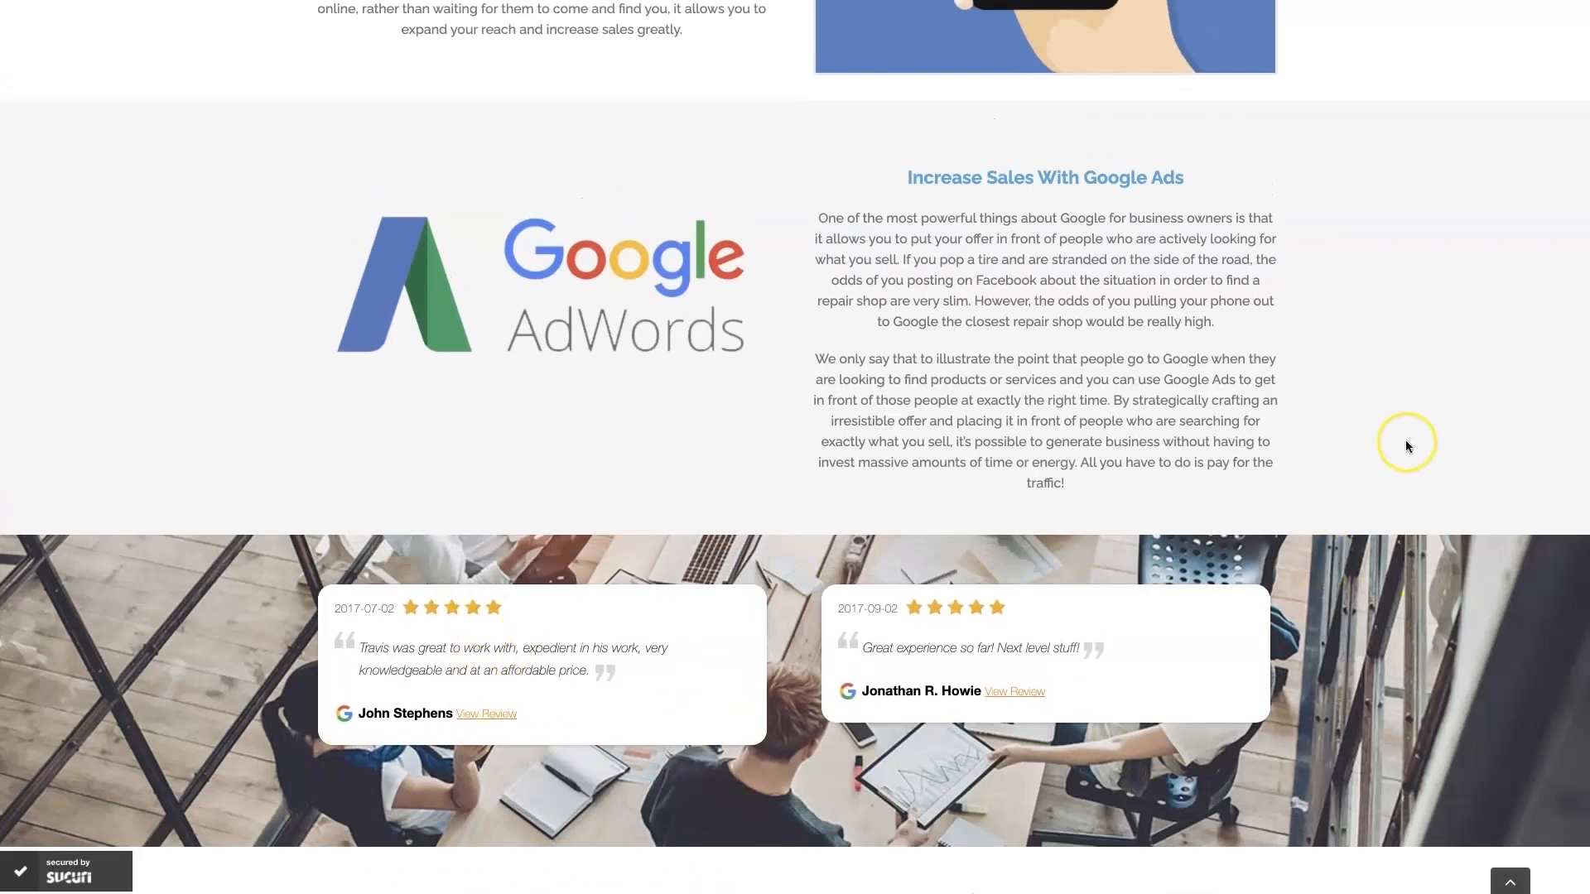